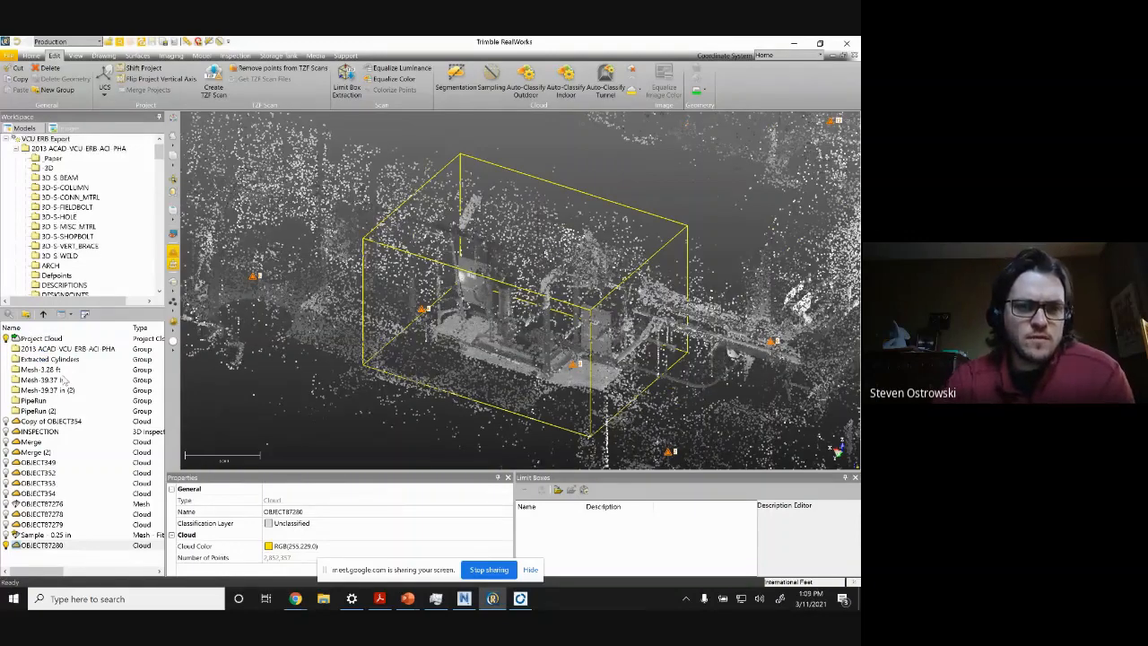
# Step: Display the Extracted Cylinders geometry, then hide it again to leave the skid cloud
pyautogui.rightClick(49, 359)
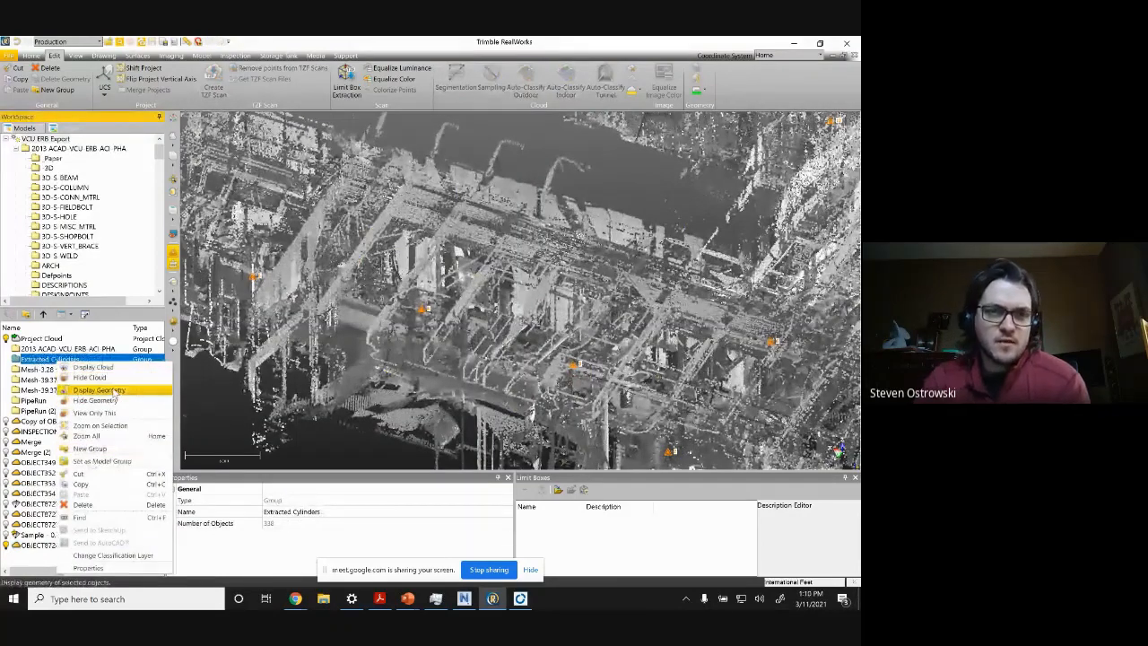
pyautogui.click(98, 390)
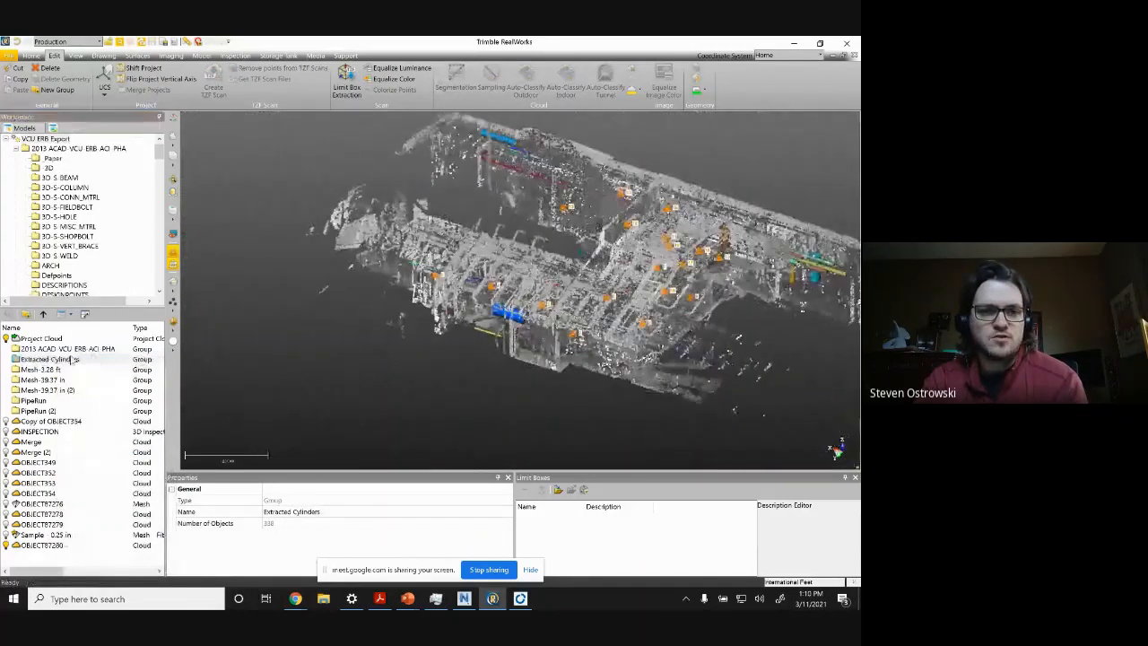
pyautogui.rightClick(45, 359)
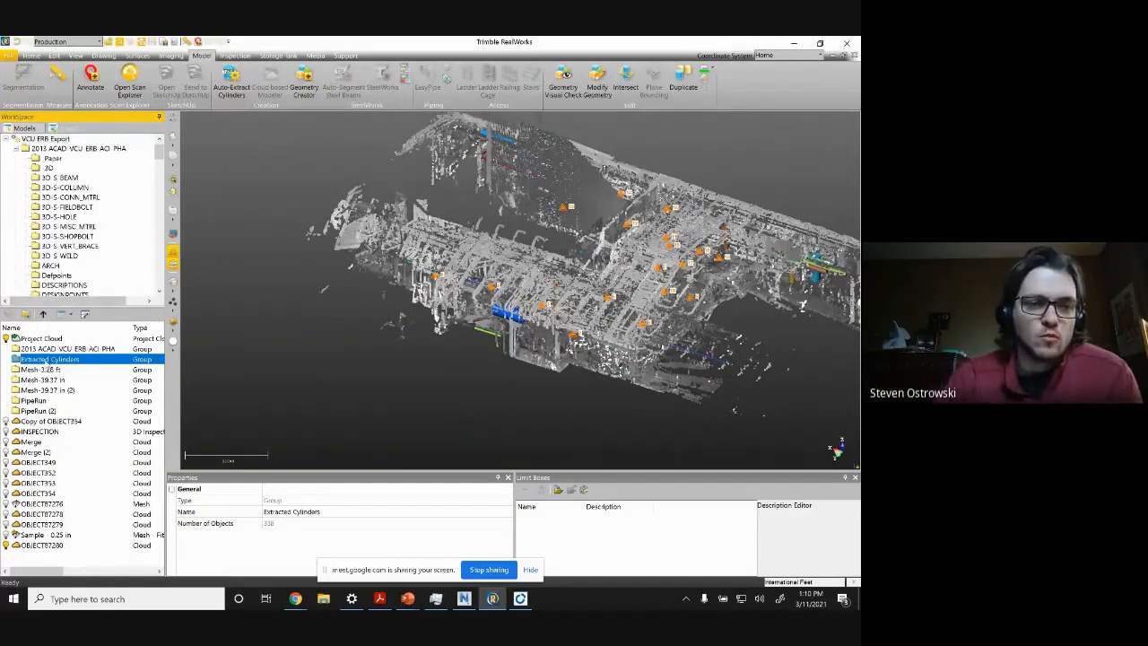
pyautogui.rightClick(50, 359)
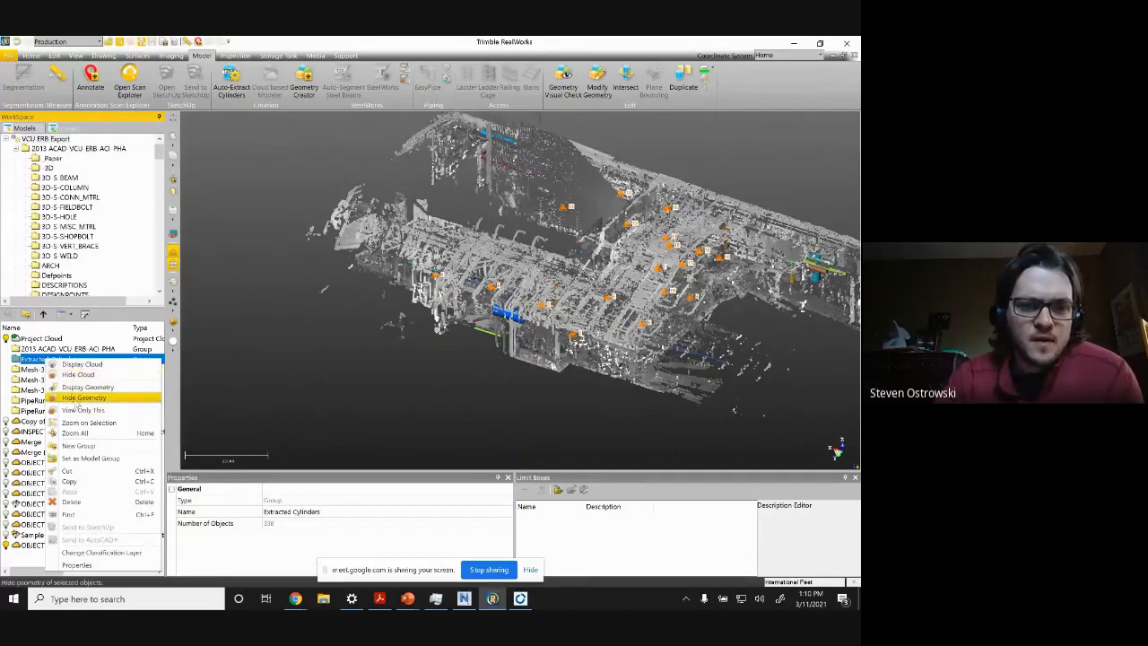
pyautogui.click(84, 397)
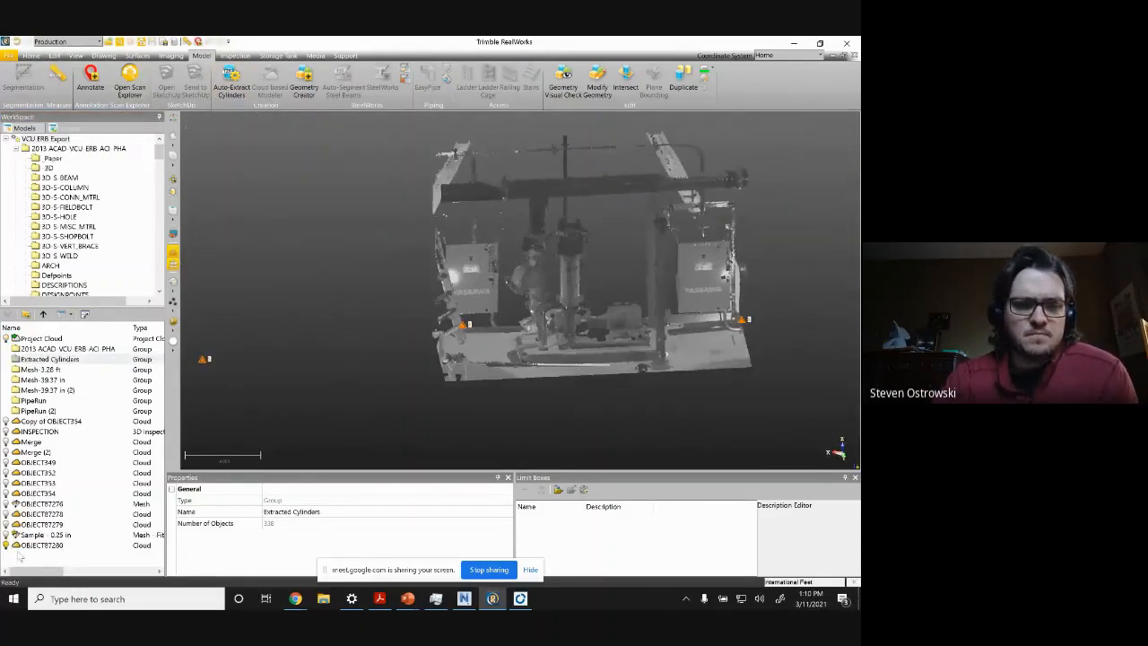
# Step: Segment cloud OBJECT87280, orbiting the pump skid to a side view
pyautogui.click(41, 544)
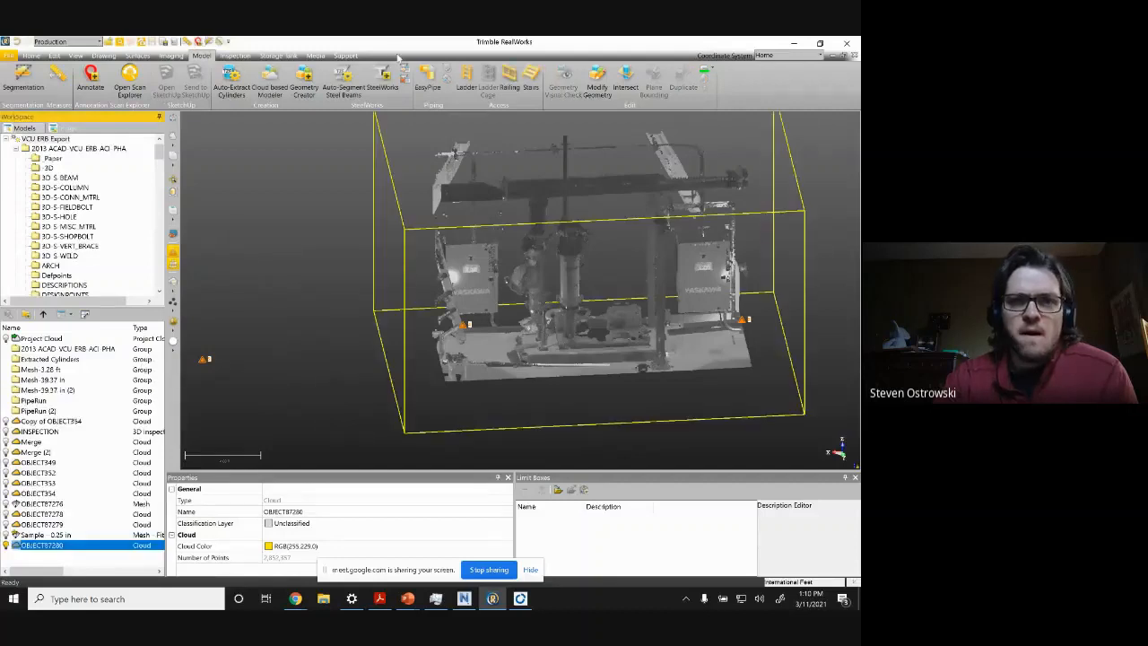
pyautogui.click(53, 56)
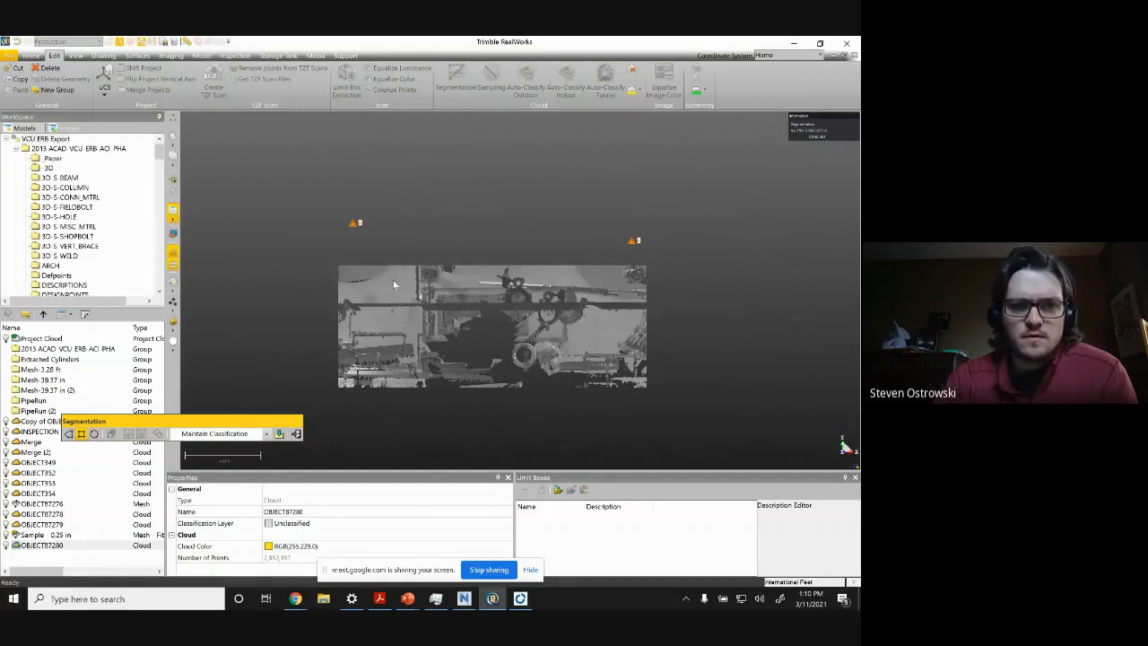
pyautogui.moveTo(394, 285); pyautogui.dragTo(590, 370)
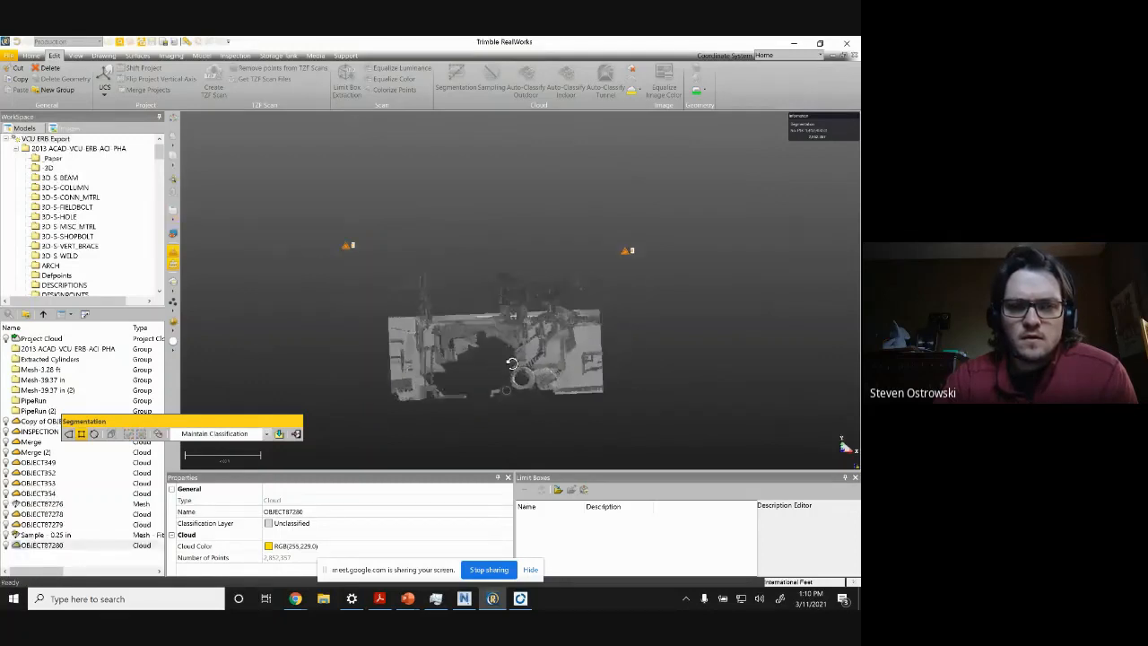
pyautogui.moveTo(512, 364); pyautogui.dragTo(617, 333)
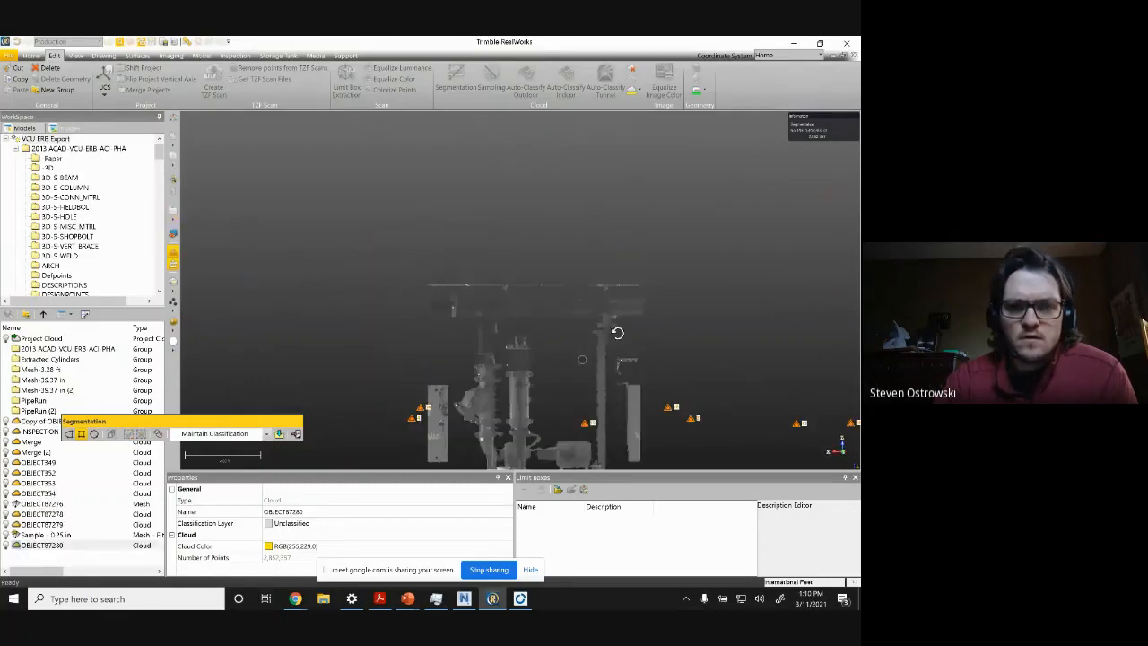
pyautogui.moveTo(617, 333); pyautogui.dragTo(579, 342)
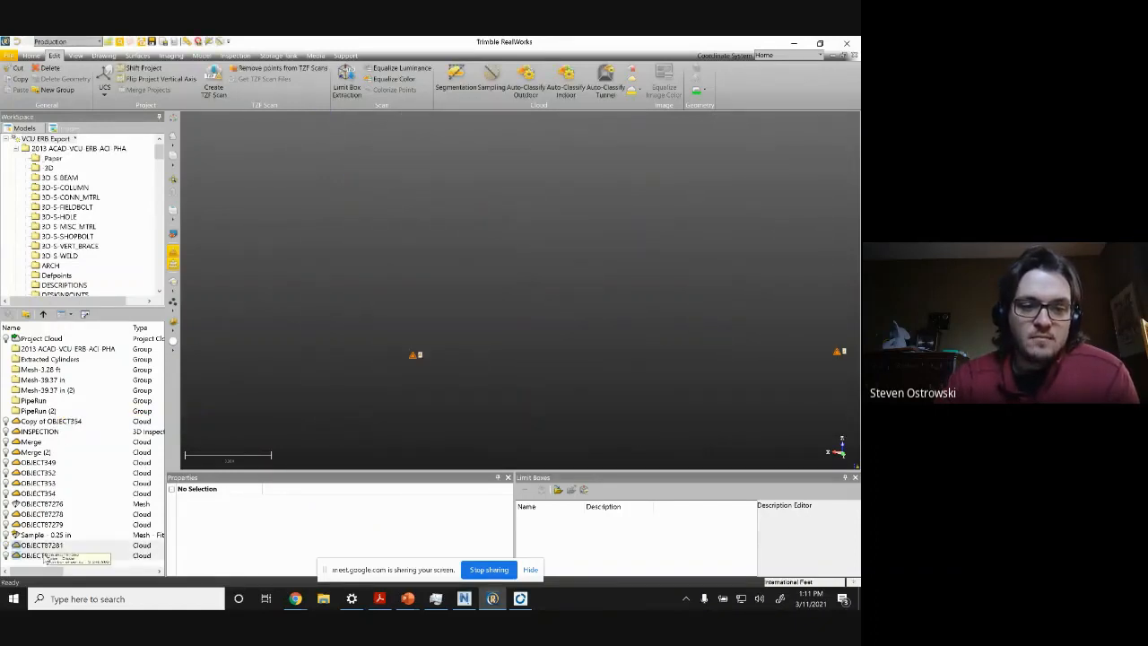
# Step: Select cloud OBJECT87281 and launch Mesh Creation from the Surfaces tools
pyautogui.click(41, 554)
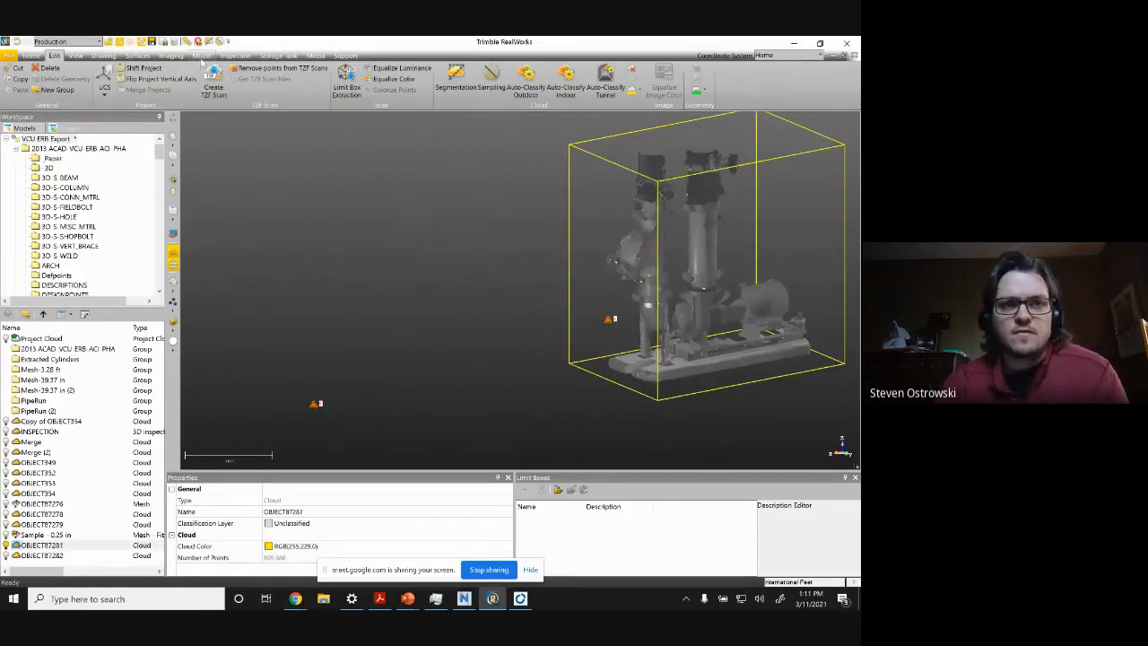
pyautogui.click(170, 55)
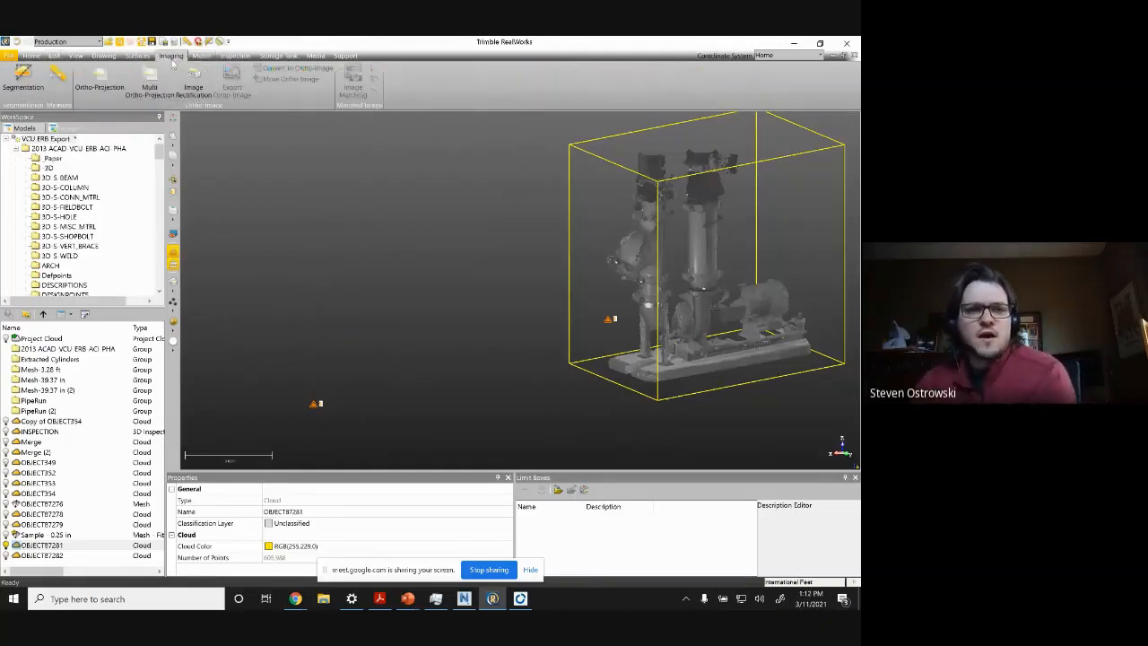
pyautogui.click(137, 56)
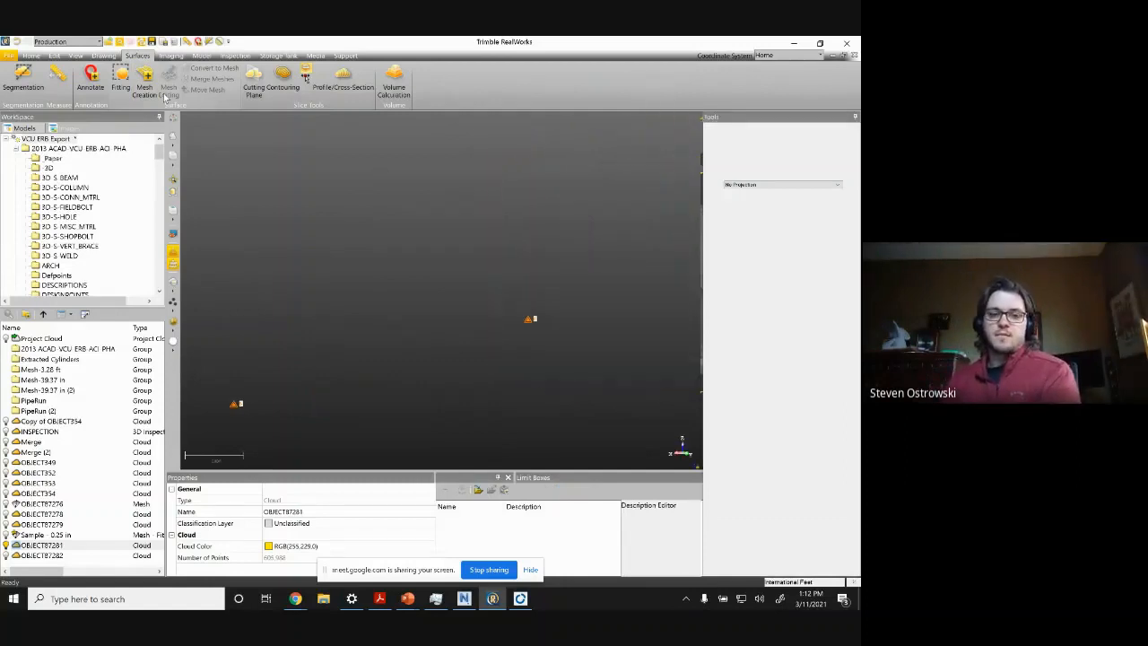
pyautogui.click(144, 87)
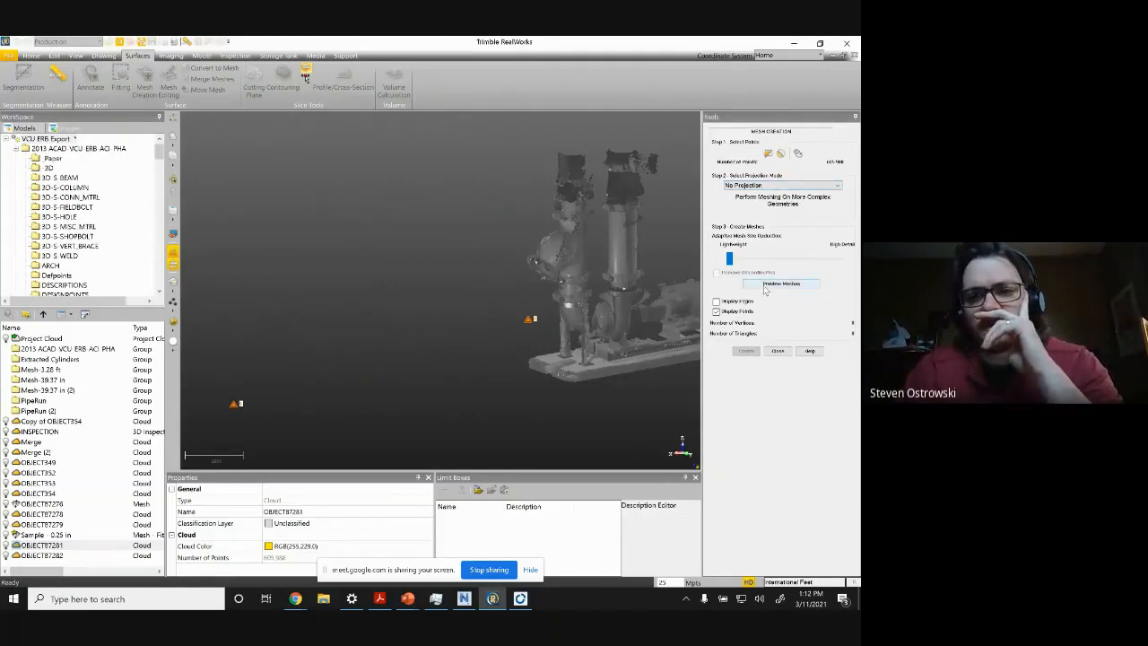
# Step: Compute a preview mesh of the pump cloud, then close the Mesh Creation panel
pyautogui.click(780, 283)
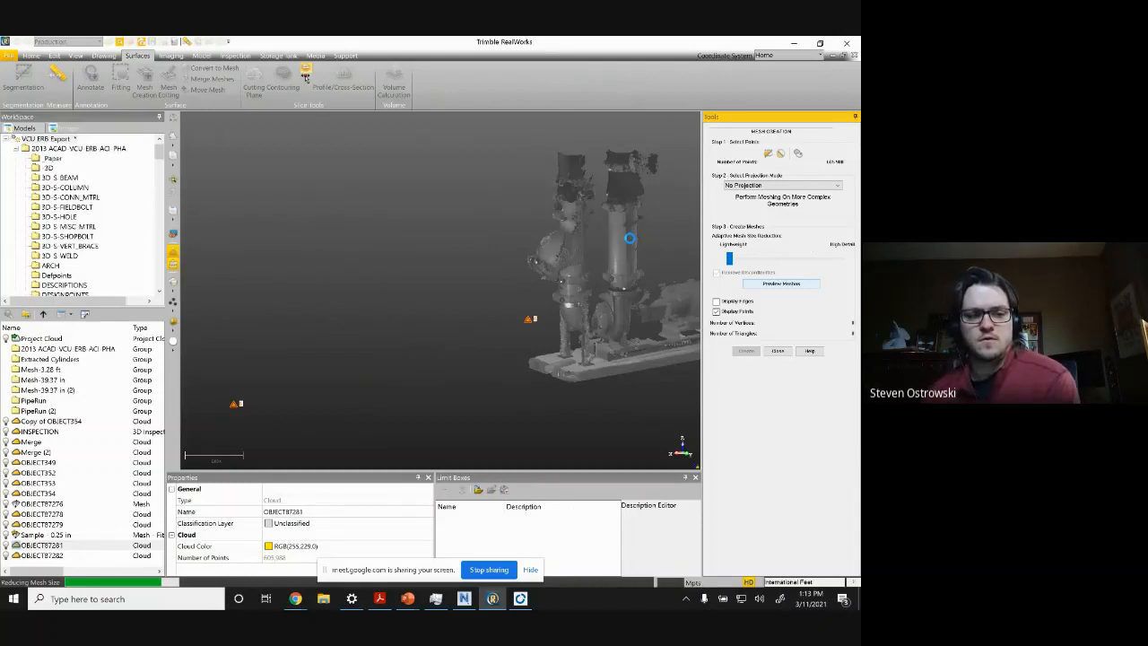
pyautogui.click(777, 350)
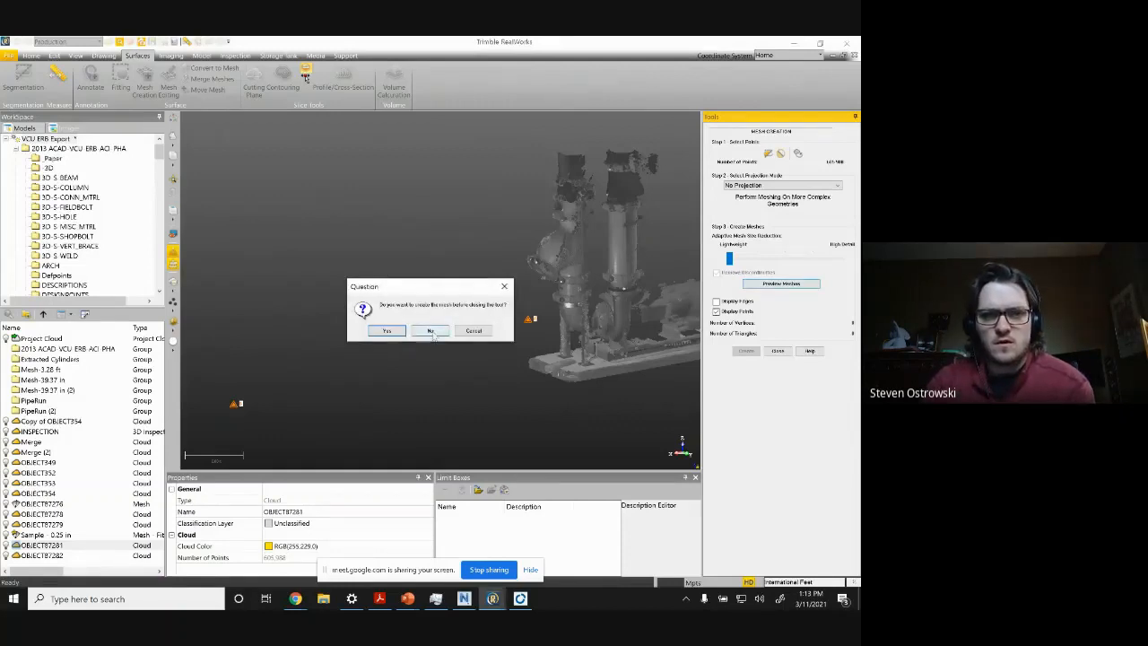
# Step: Decline creating the mesh, switch length units to inches, and adjust sampling point spacing
pyautogui.click(430, 331)
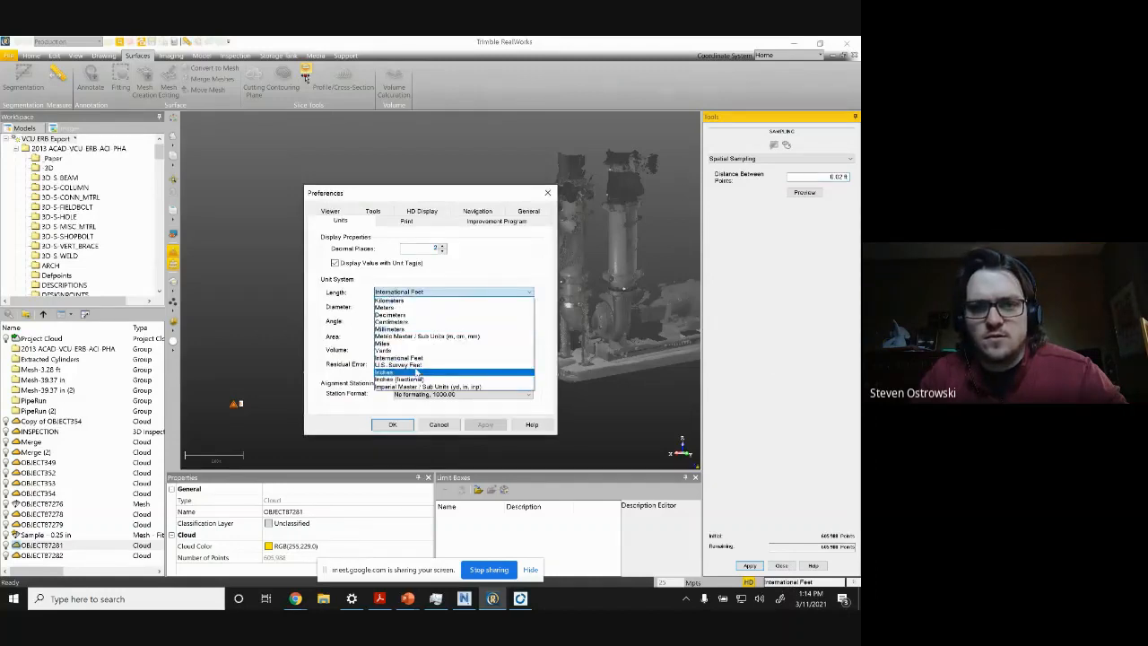
pyautogui.click(398, 372)
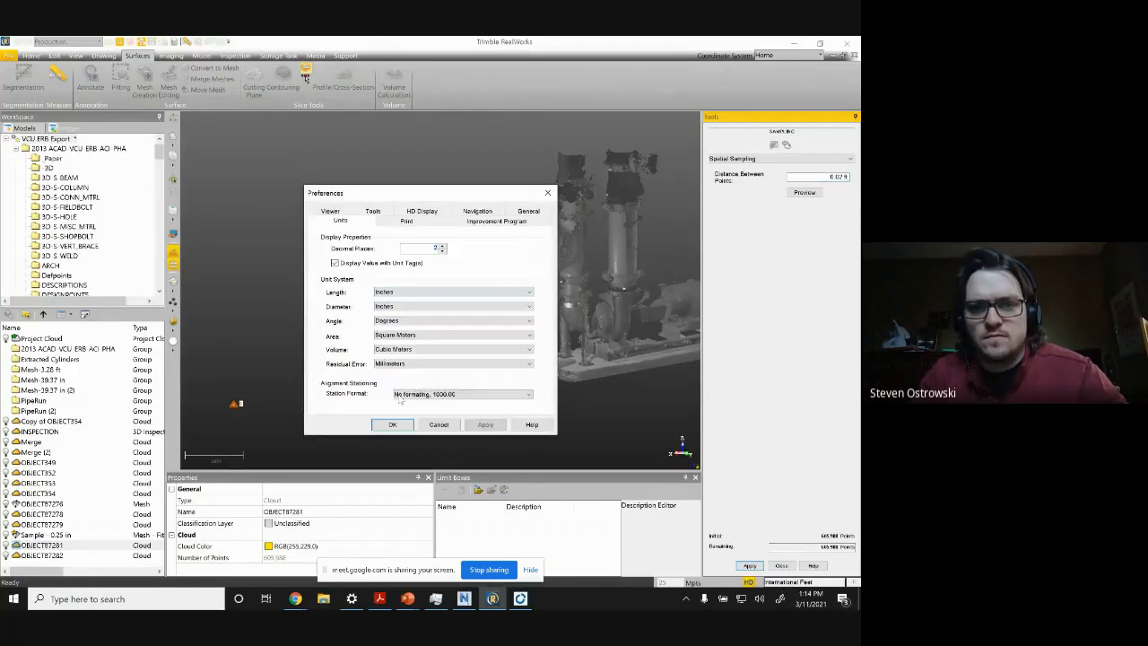
pyautogui.click(392, 424)
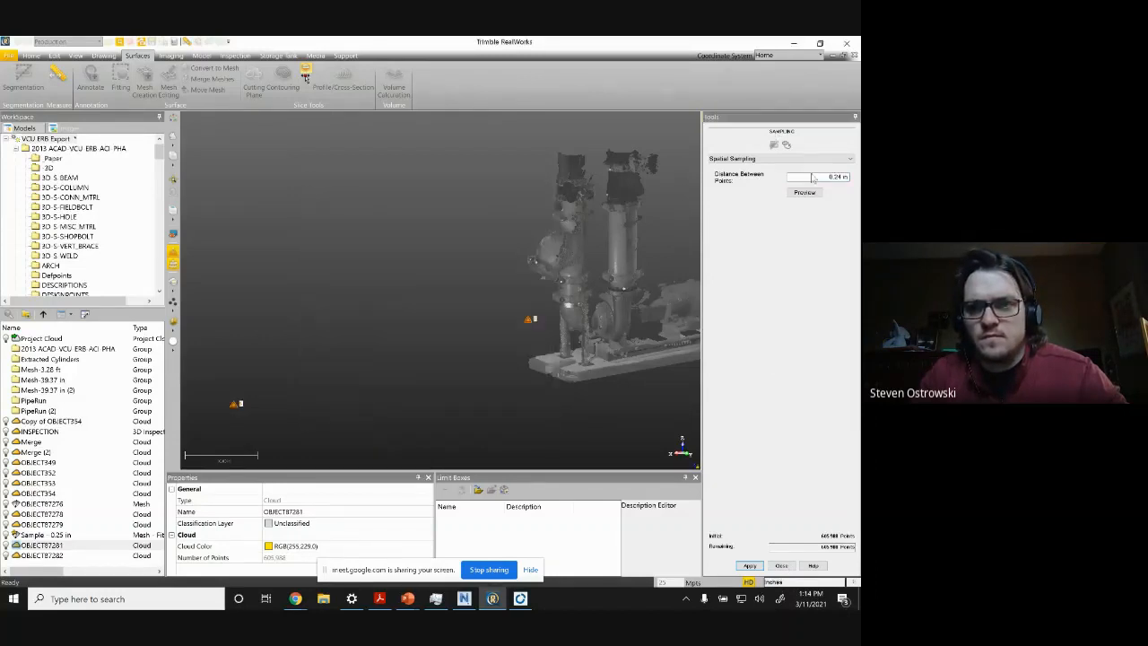
pyautogui.click(804, 192)
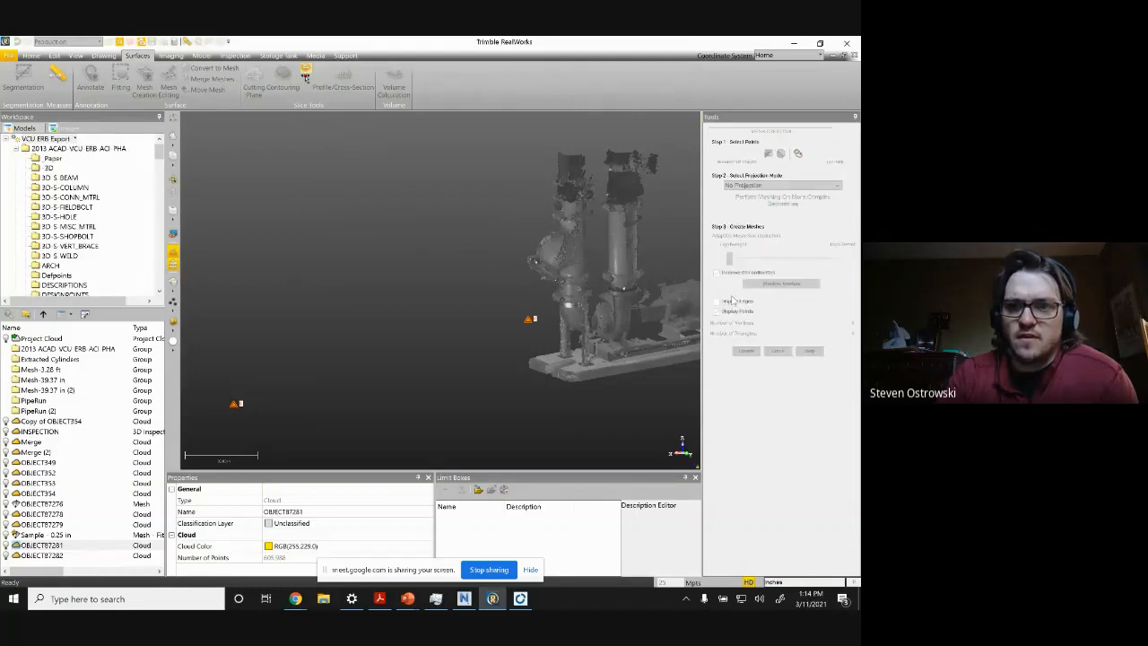
# Step: Preview the reduced mesh from the resampled pump cloud
pyautogui.click(780, 284)
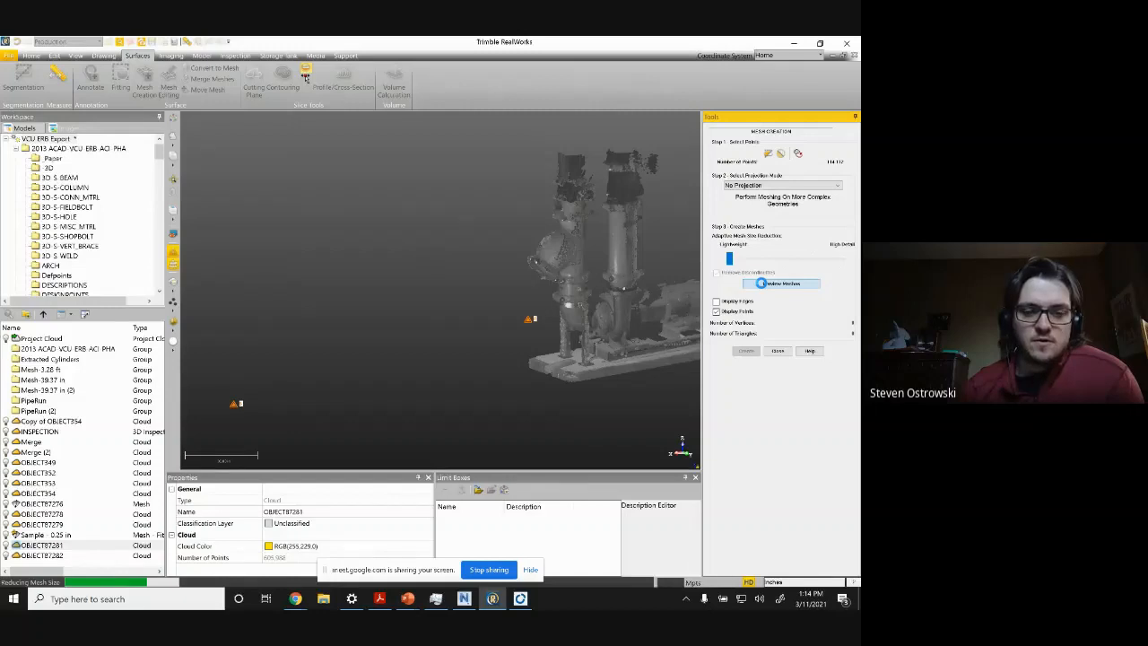
pyautogui.click(780, 283)
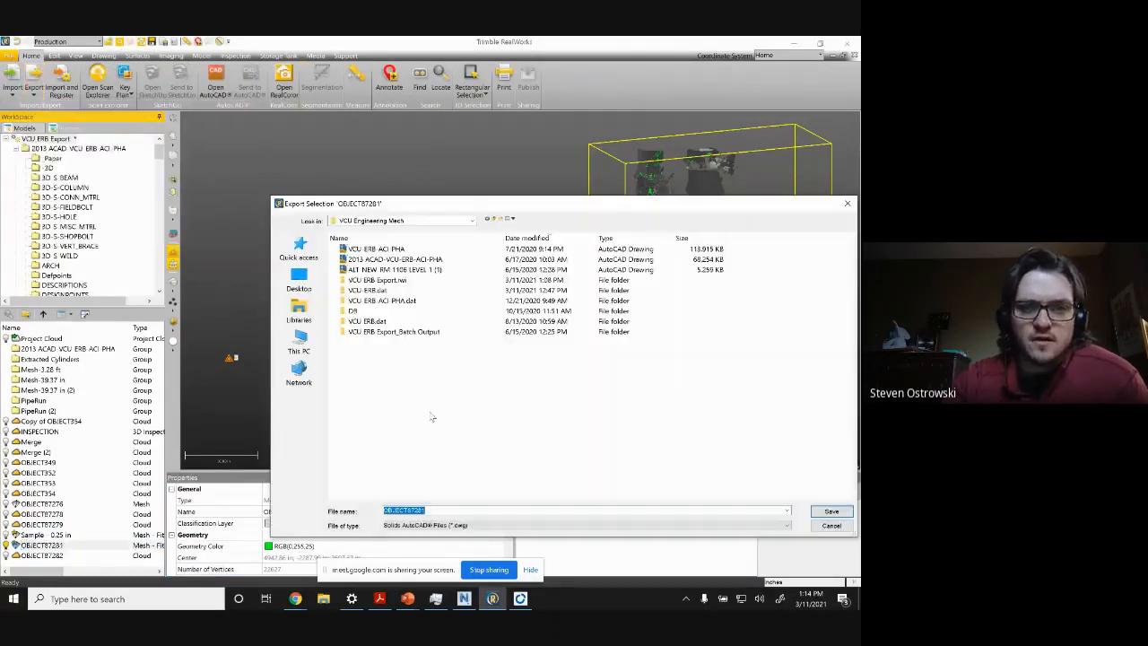
# Step: Set the export file type to IFC Files (*.ifc) and save to Downloads
pyautogui.click(785, 525)
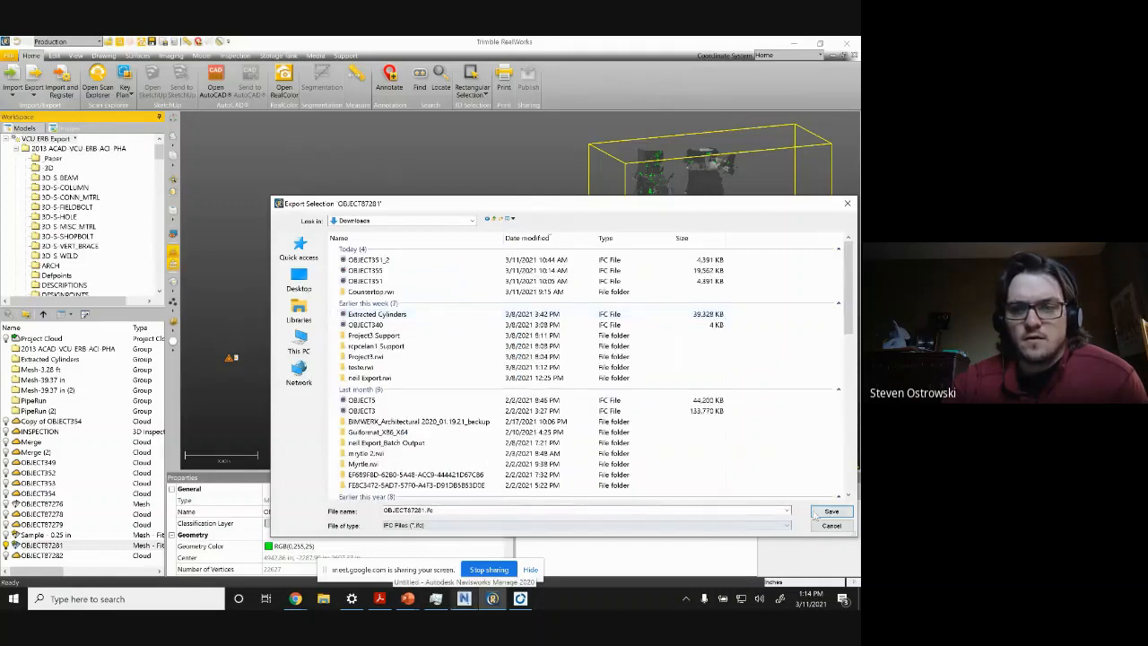
pyautogui.click(831, 512)
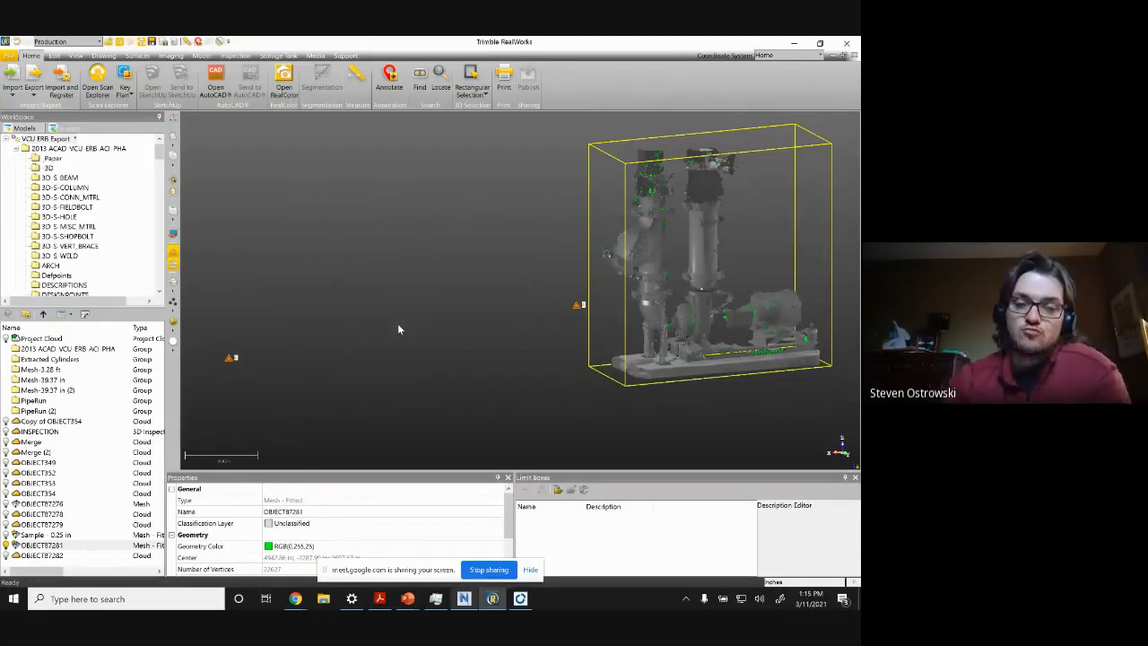
pyautogui.moveTo(391, 279)
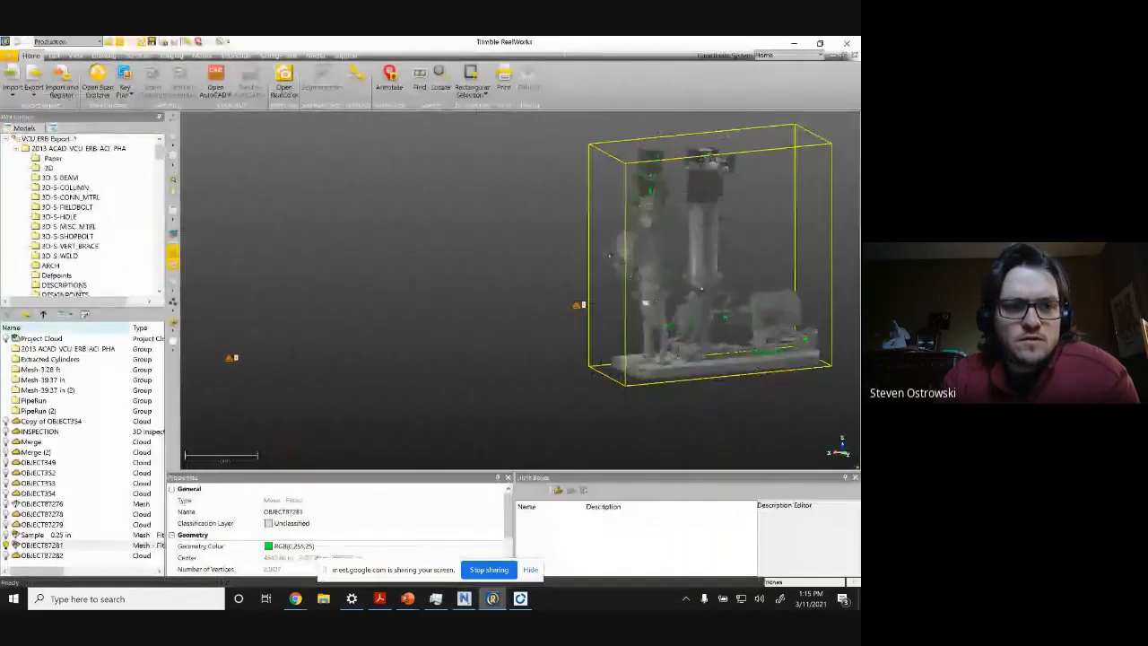
# Step: Export OBJECT87281.dwg to Downloads, agreeing to split the oversized mesh into parts
pyautogui.click(33, 80)
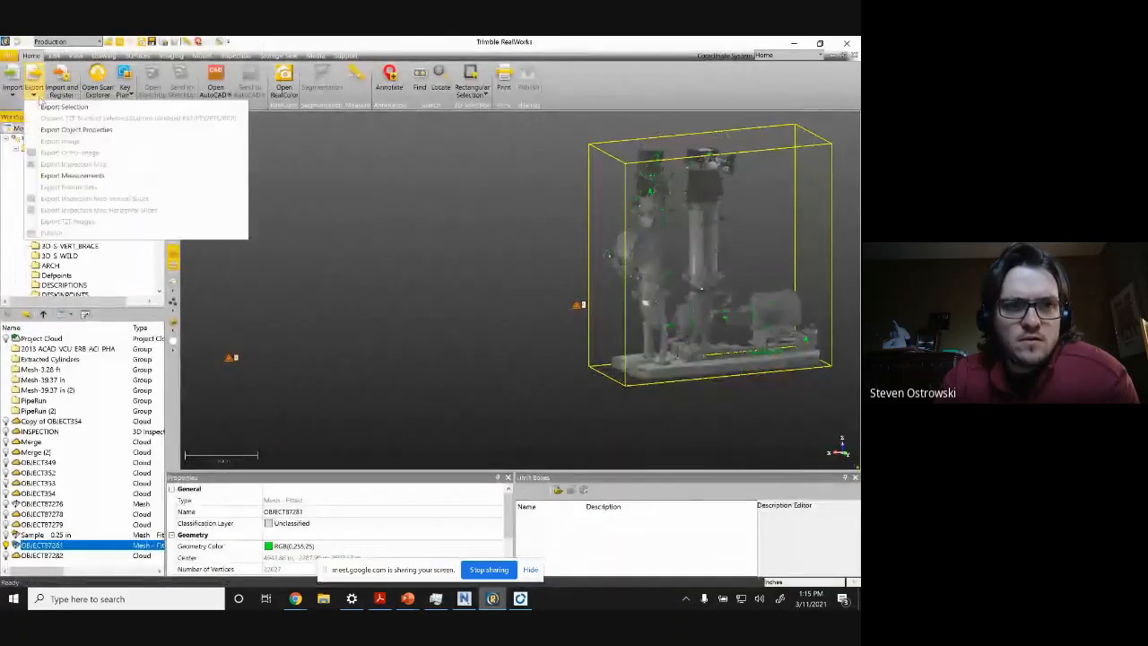
pyautogui.click(455, 272)
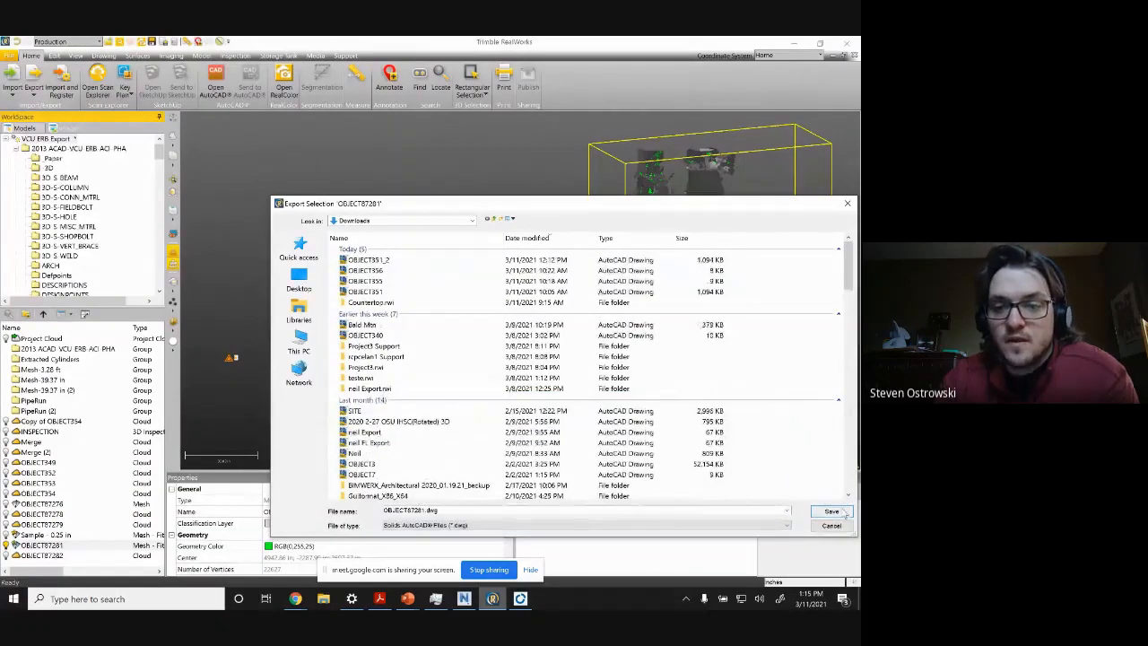
pyautogui.click(829, 512)
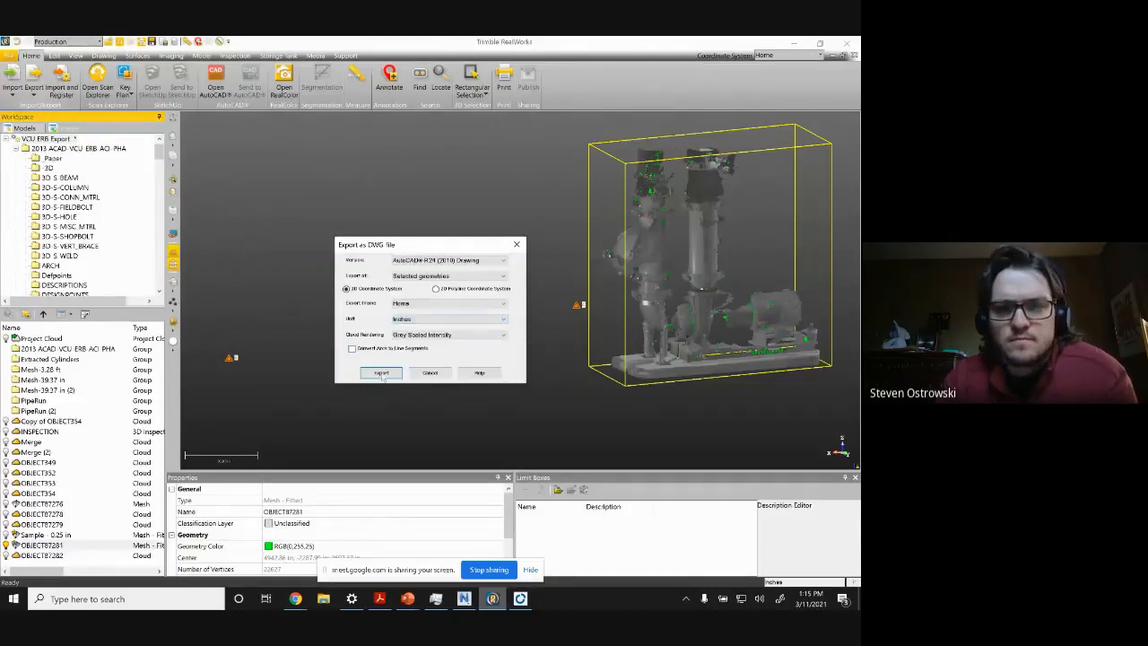
pyautogui.click(380, 373)
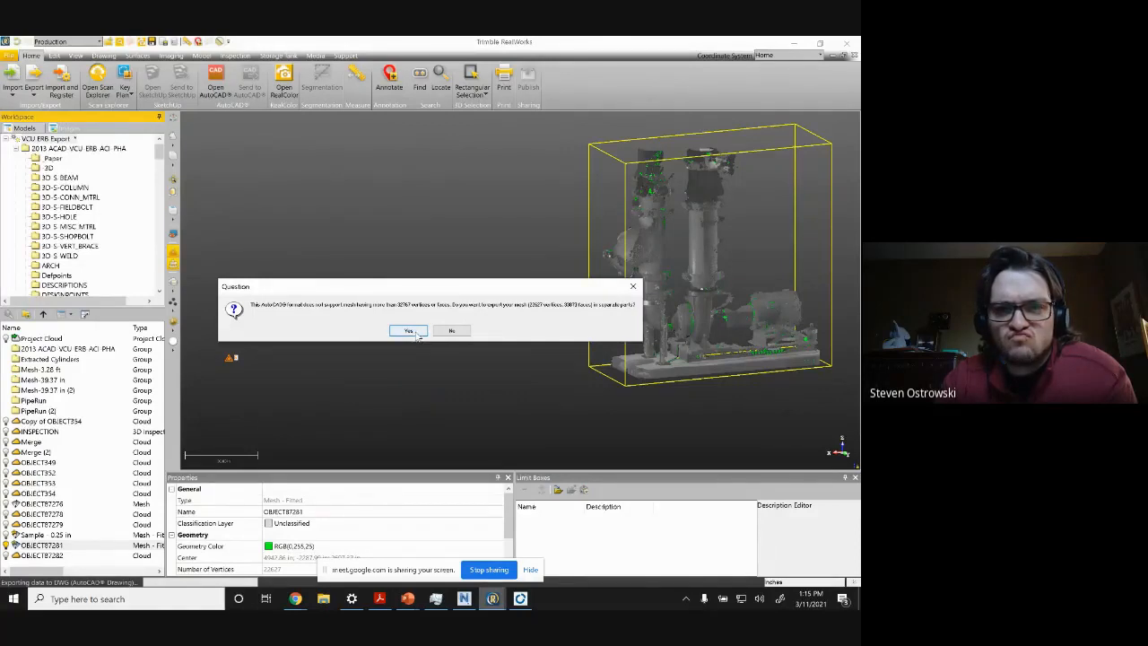
pyautogui.click(408, 330)
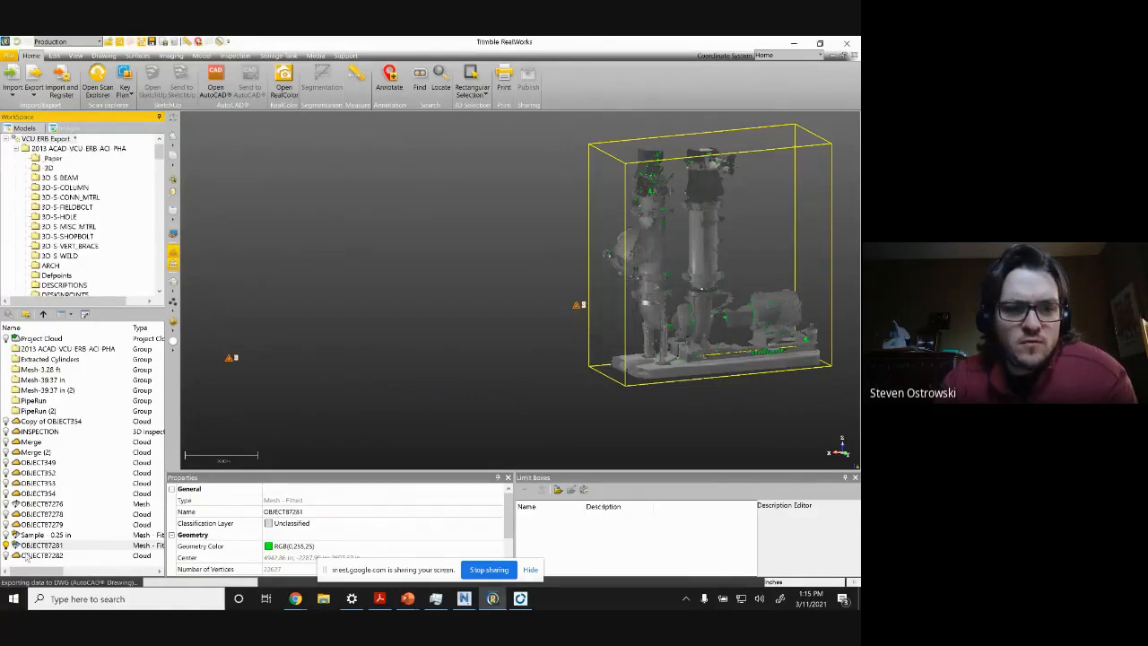
pyautogui.click(41, 546)
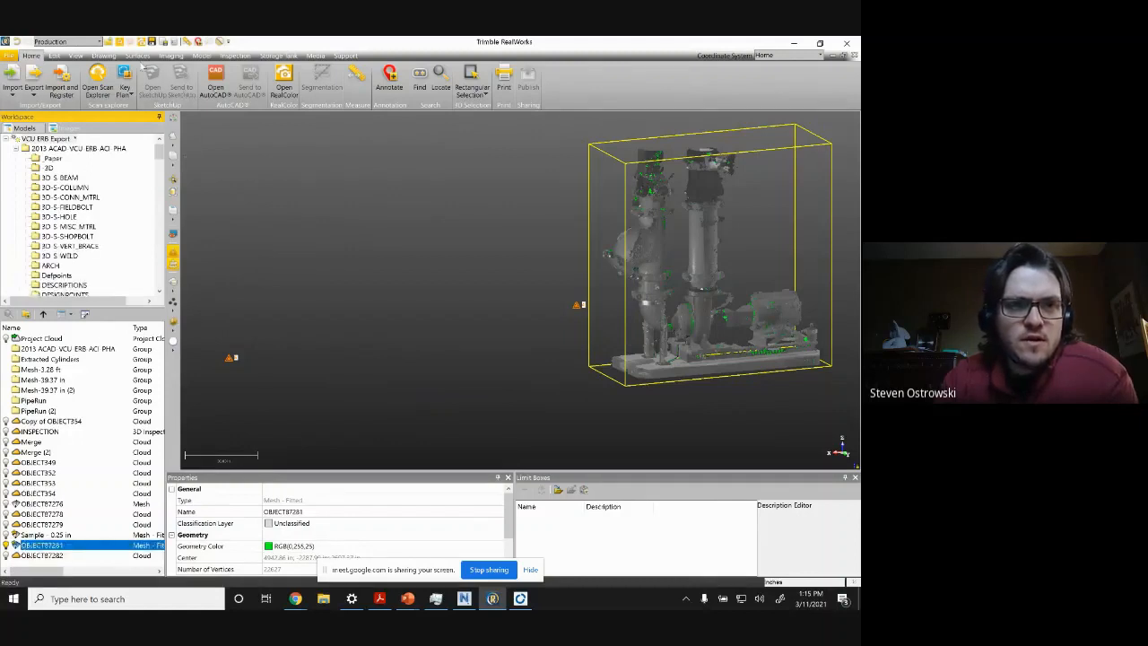
# Step: Reduce the pump mesh to the desired triangle count in Mesh Editing and apply it
pyautogui.click(137, 55)
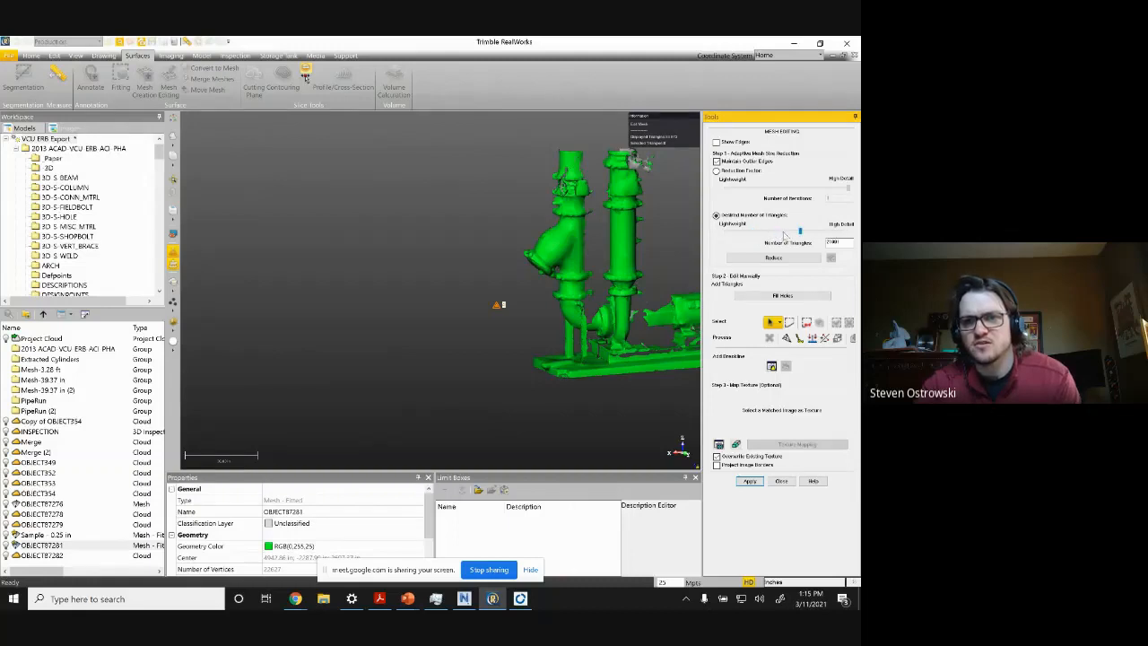
pyautogui.click(773, 257)
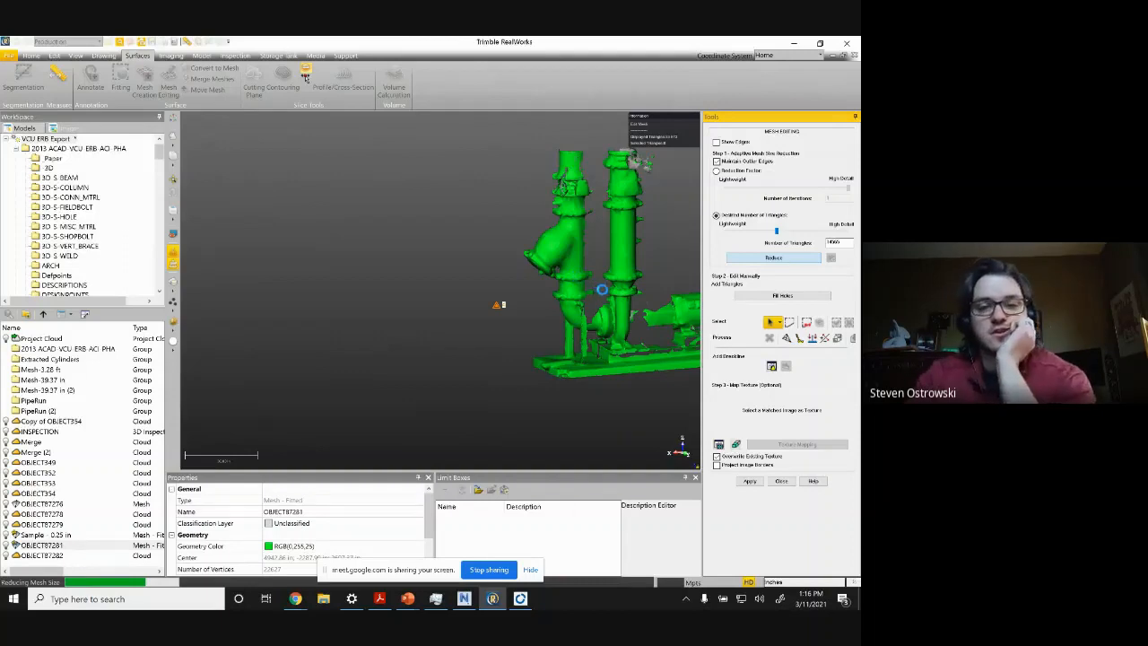
pyautogui.click(751, 480)
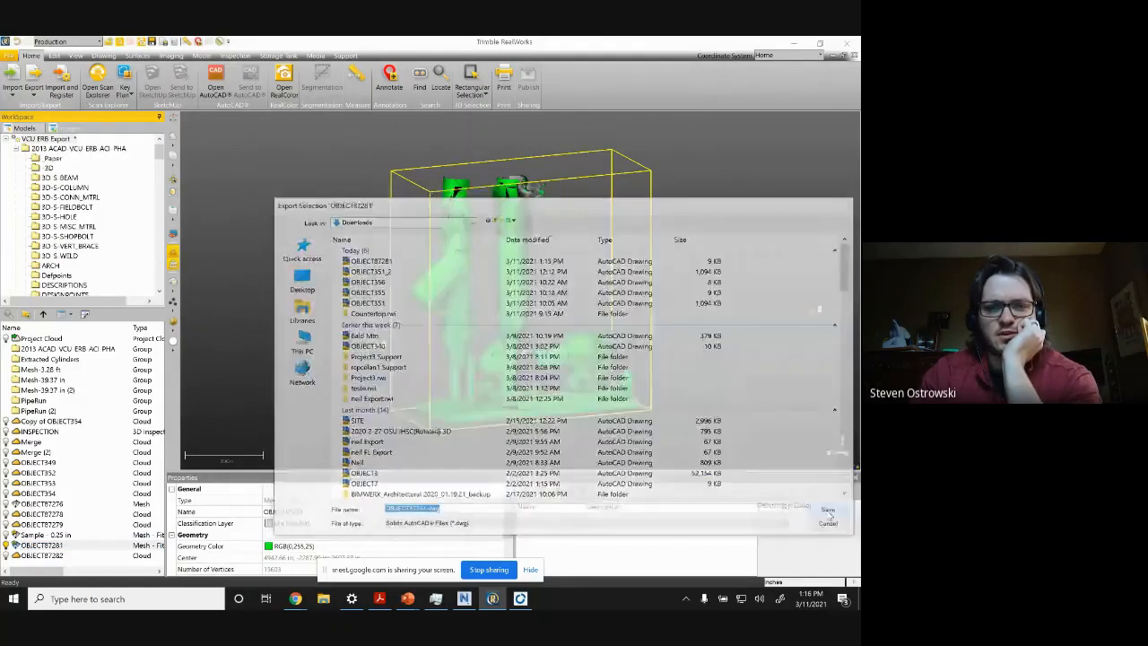
# Step: Overwrite OBJECT87281.dwg with the reduced mesh, setting export units to inches
pyautogui.click(826, 509)
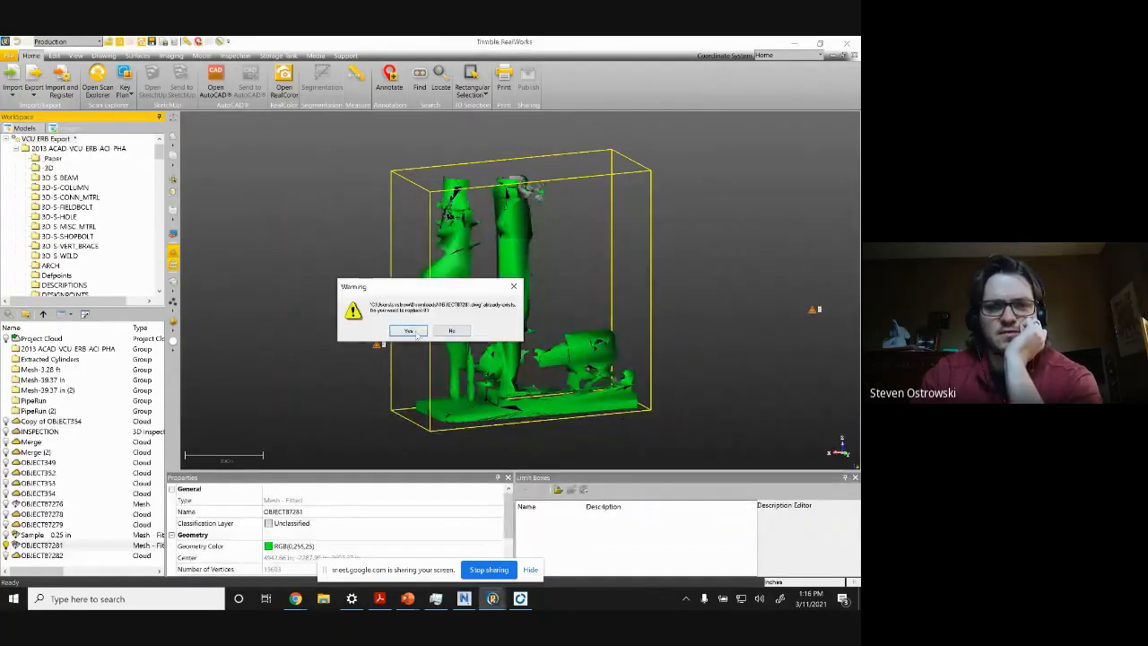
pyautogui.click(409, 331)
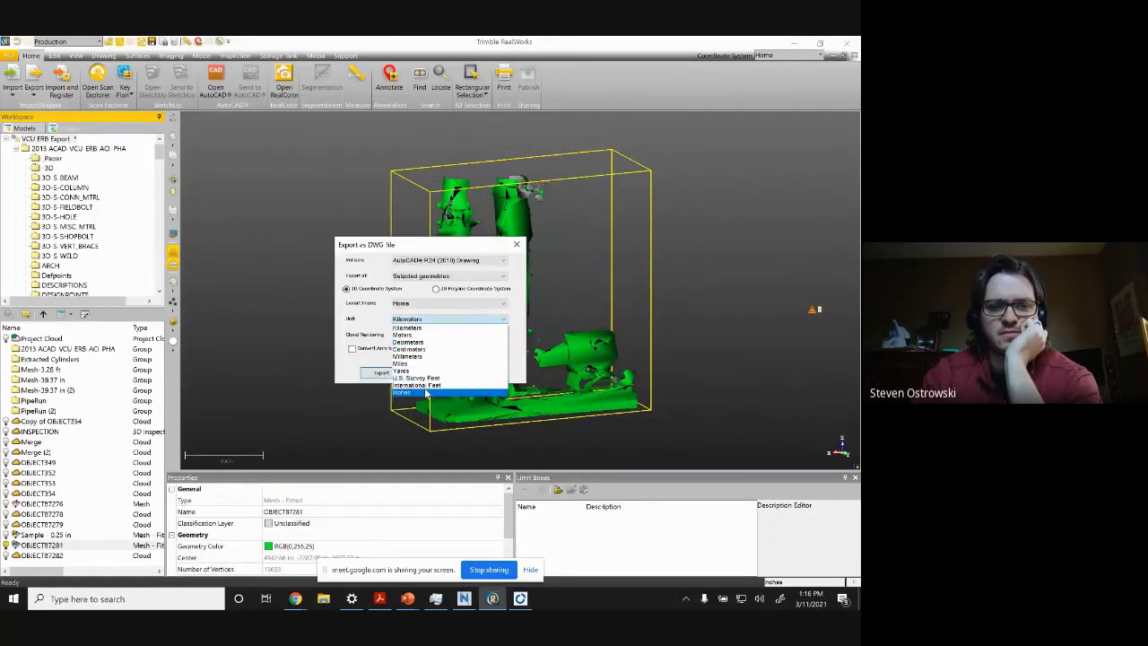
pyautogui.click(380, 373)
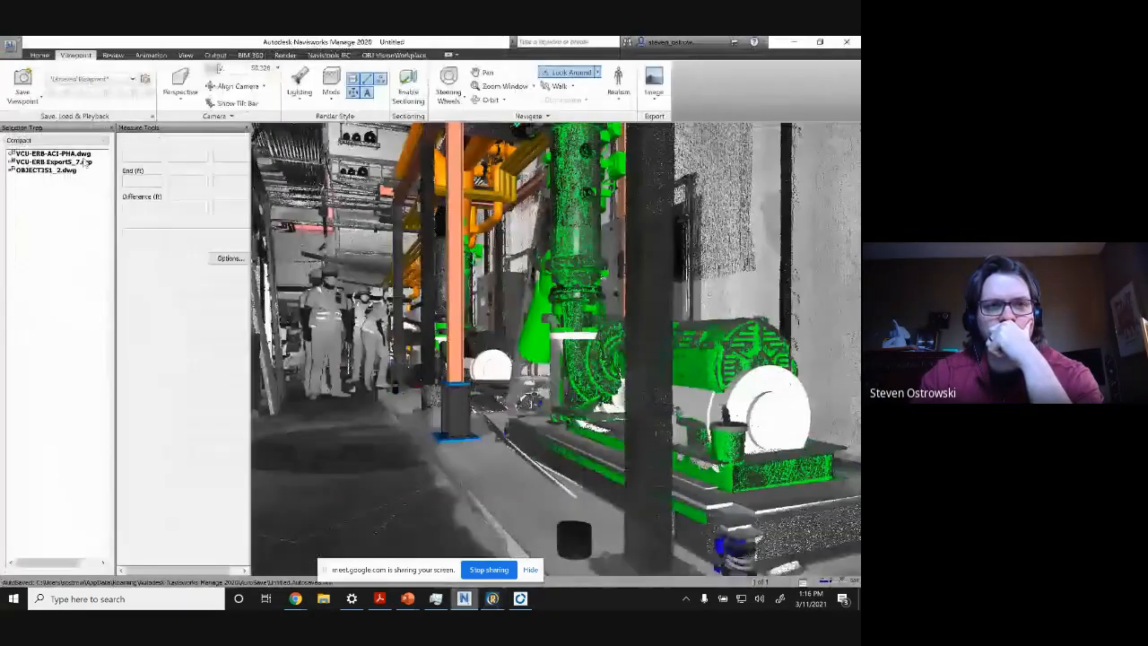
# Step: Append OBJECT87281.dwg from the Home tab and start hiding the point cloud entry
pyautogui.click(38, 55)
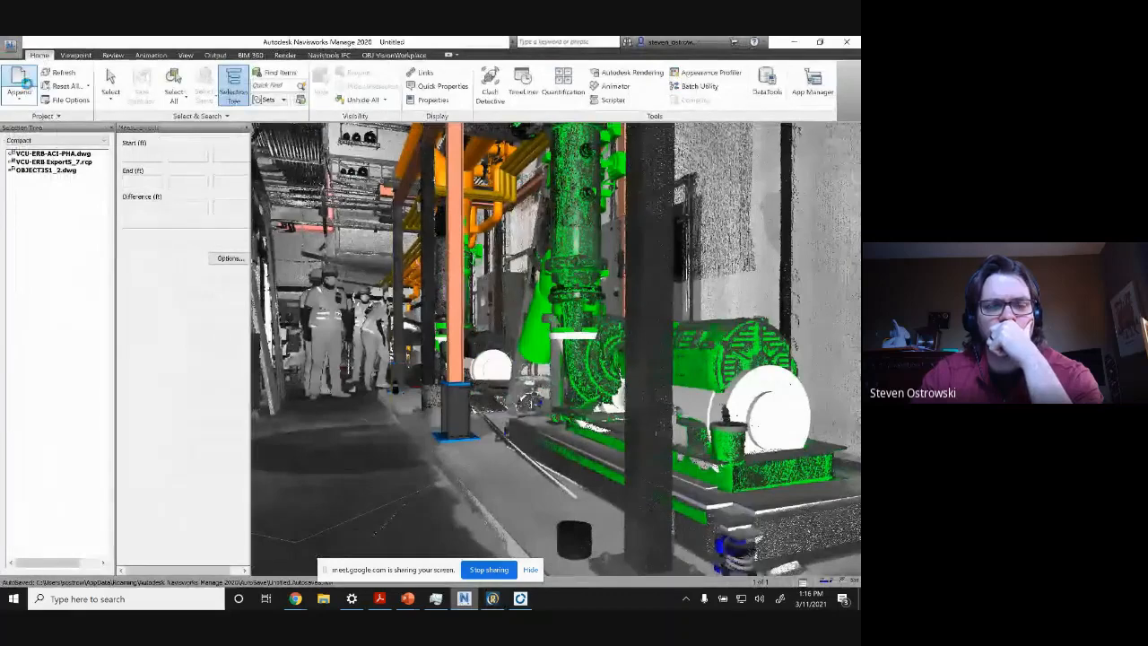
pyautogui.click(19, 80)
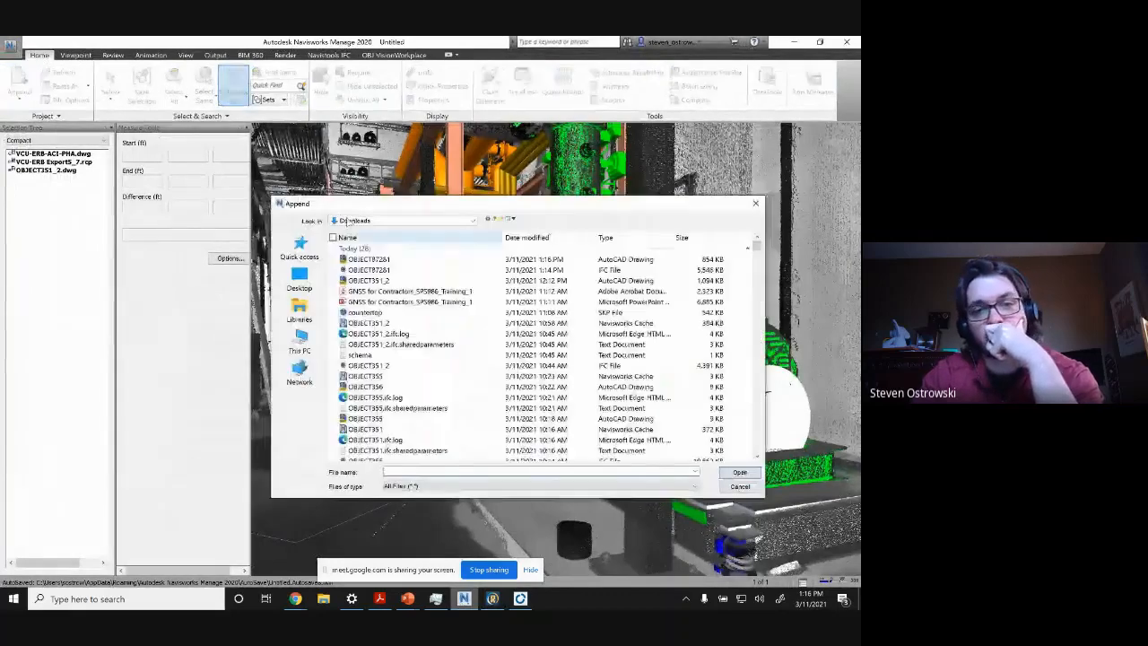
pyautogui.click(368, 259)
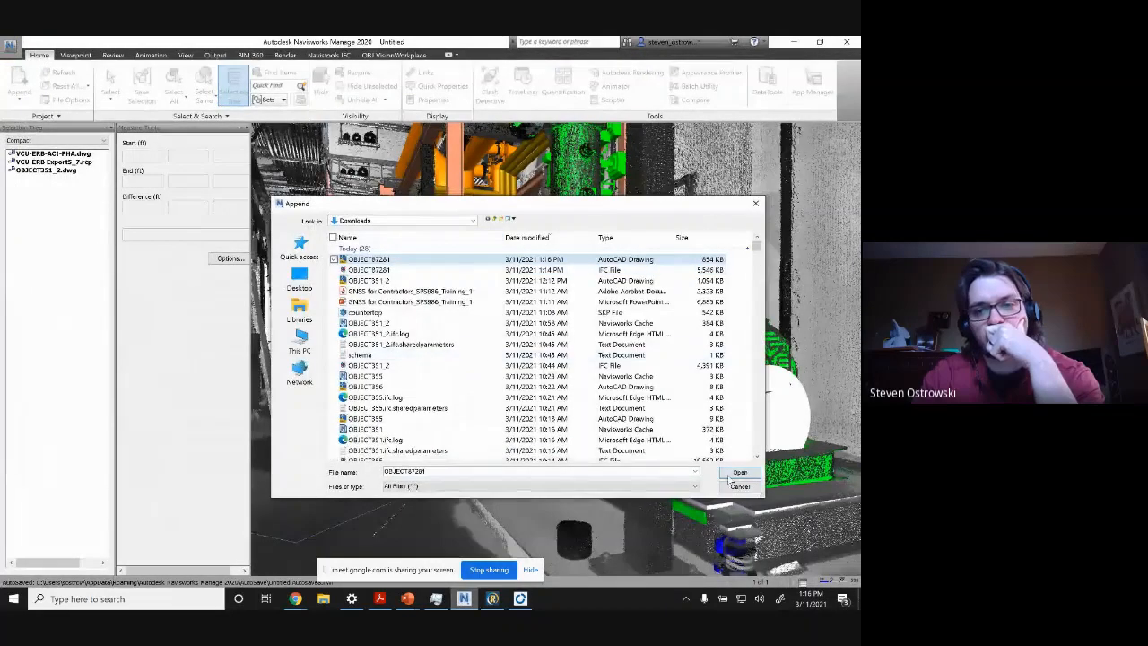
pyautogui.click(739, 472)
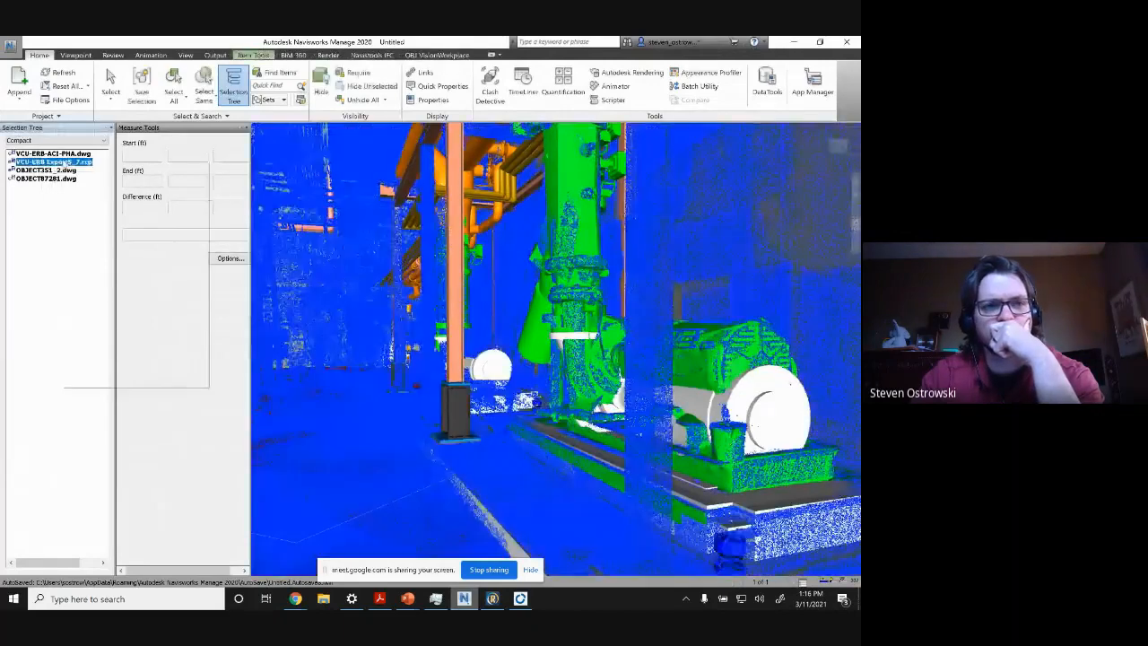
pyautogui.rightClick(52, 161)
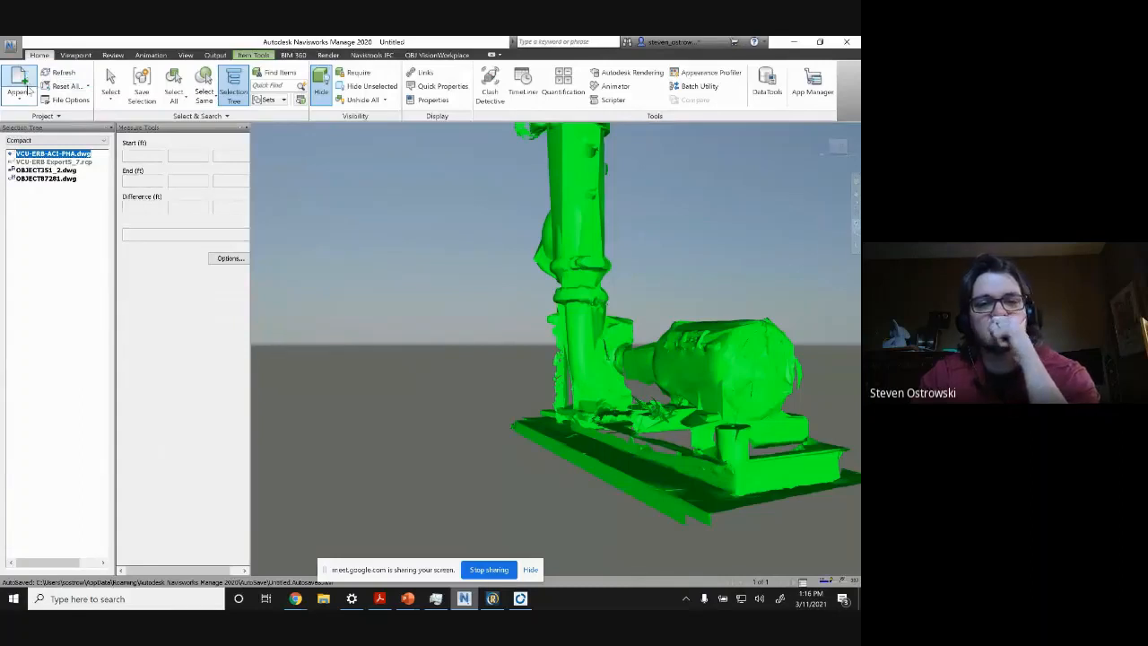
# Step: Append OBJECT87281.ifc and hide the OBJECT87281.dwg entry in the Selection Tree
pyautogui.click(18, 81)
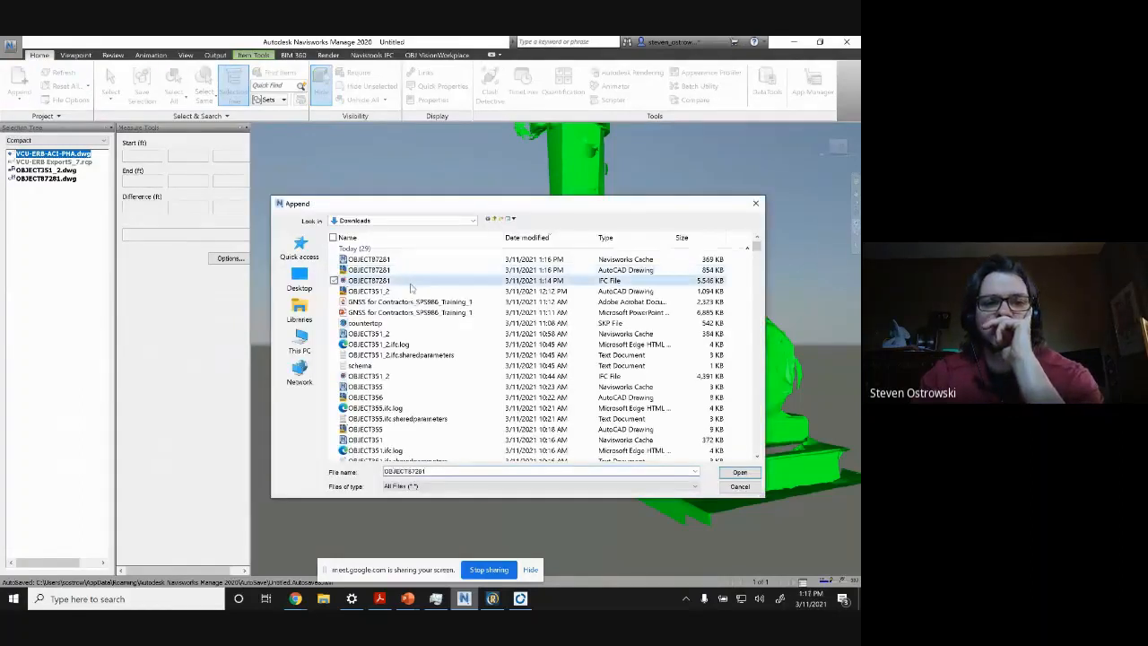
pyautogui.click(739, 473)
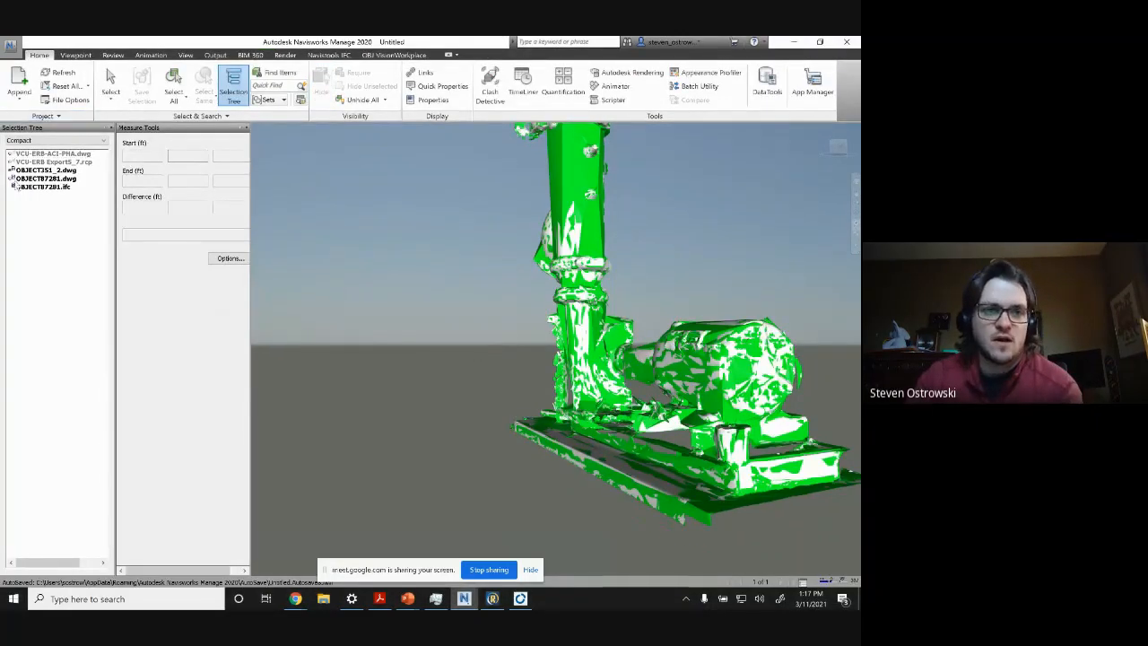
pyautogui.rightClick(31, 180)
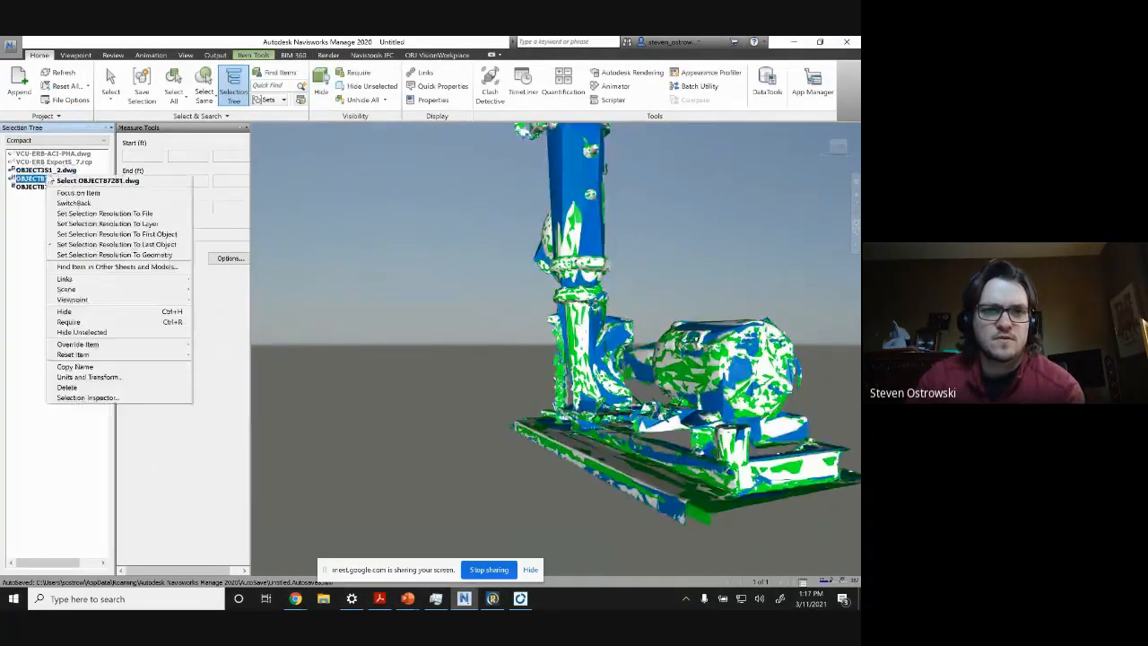
pyautogui.click(65, 312)
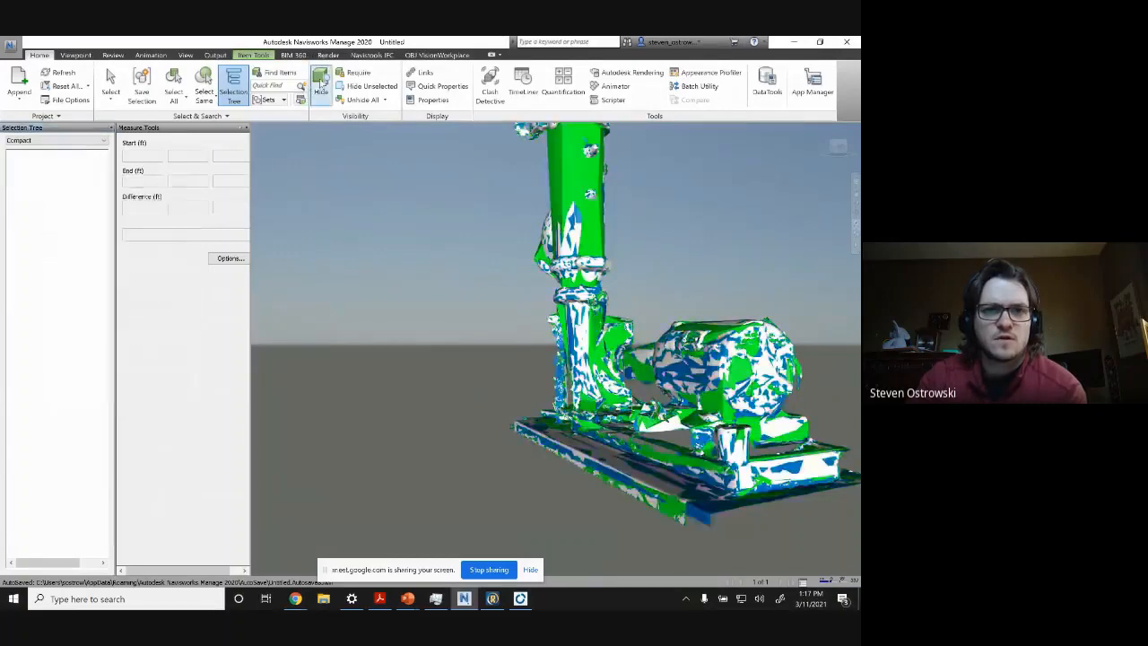
pyautogui.click(44, 178)
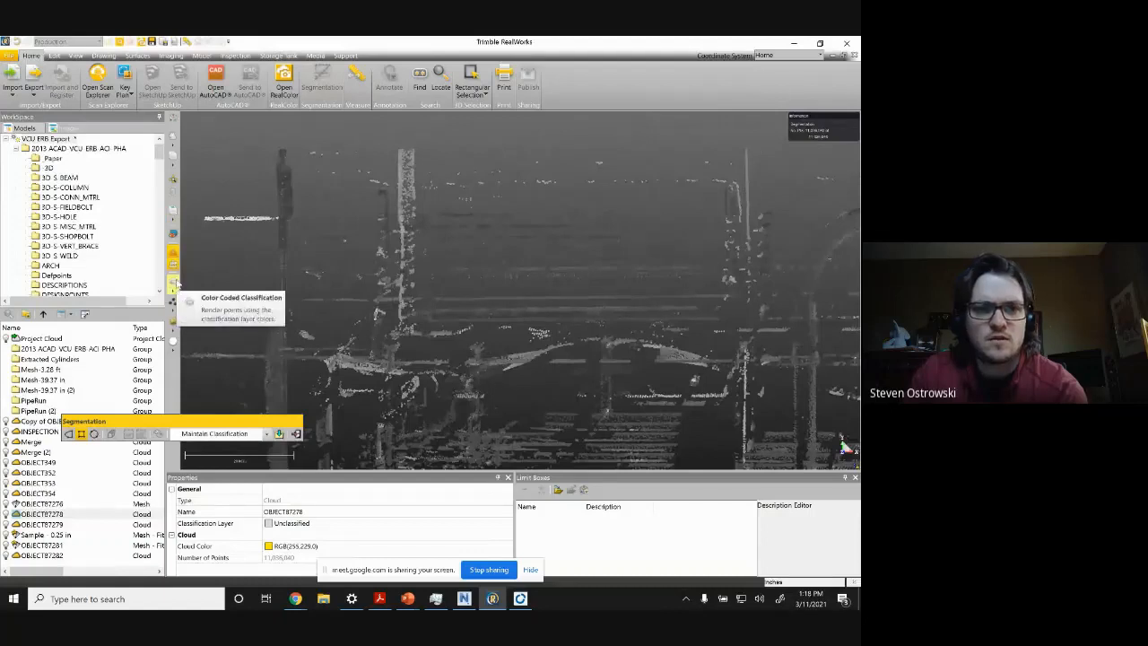
# Step: Select the OBJECT87278 point cloud in the segmentation view
pyautogui.click(172, 339)
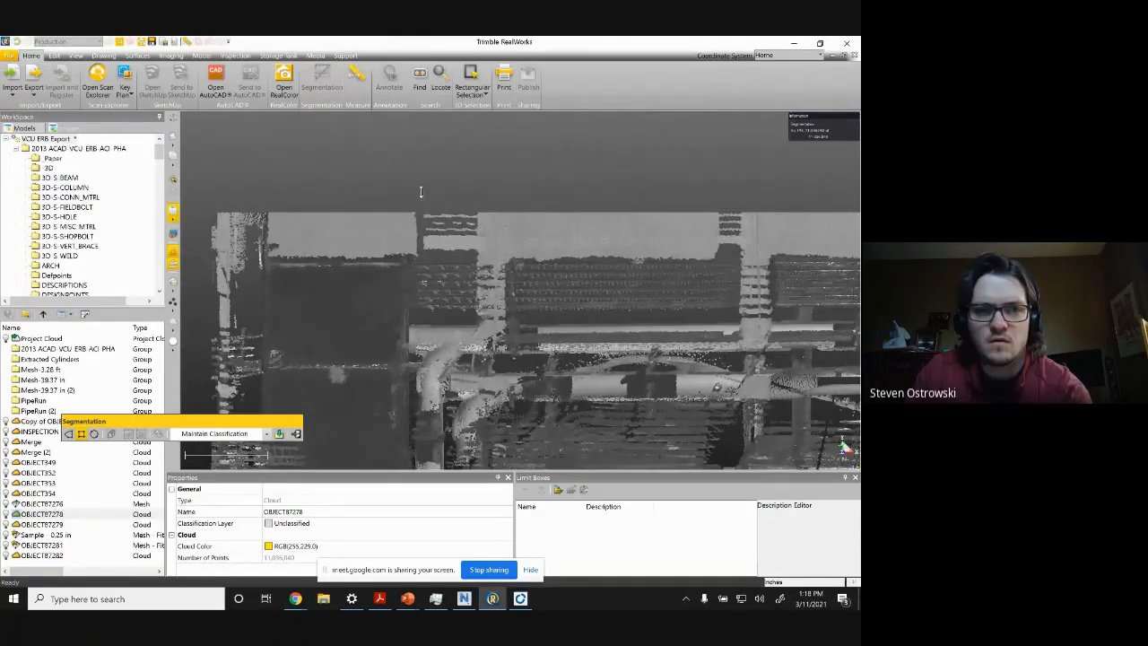
# Step: Draw rectangular fences around the conduit rack to trim the cloud to that block
pyautogui.moveTo(424, 188); pyautogui.dragTo(510, 256)
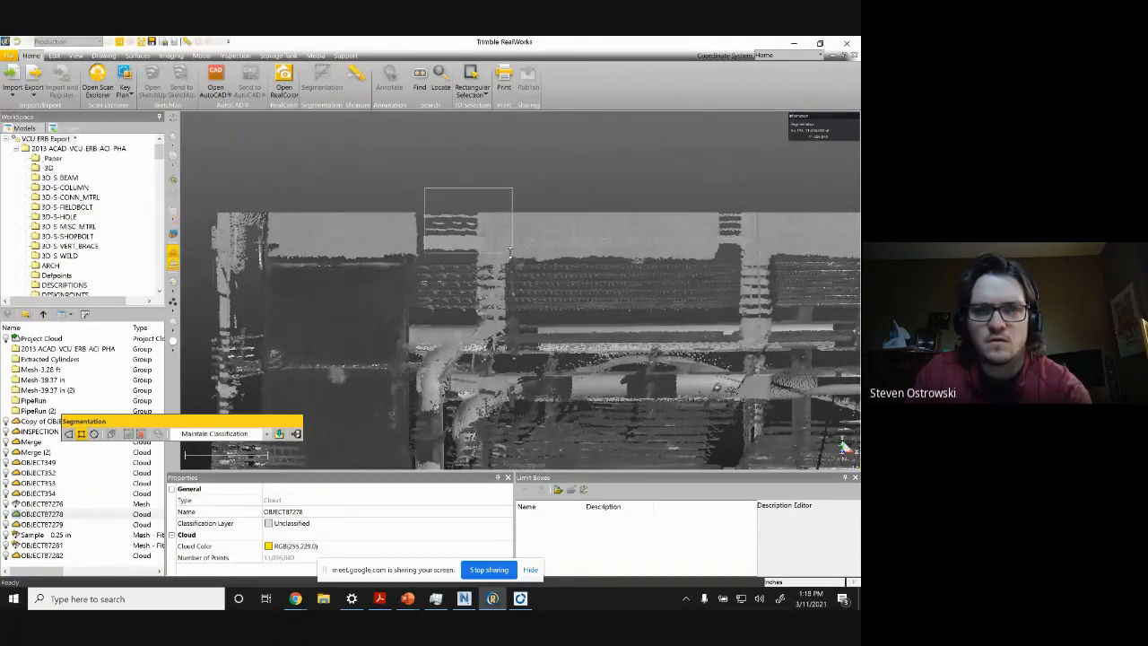
pyautogui.moveTo(509, 251); pyautogui.dragTo(848, 322)
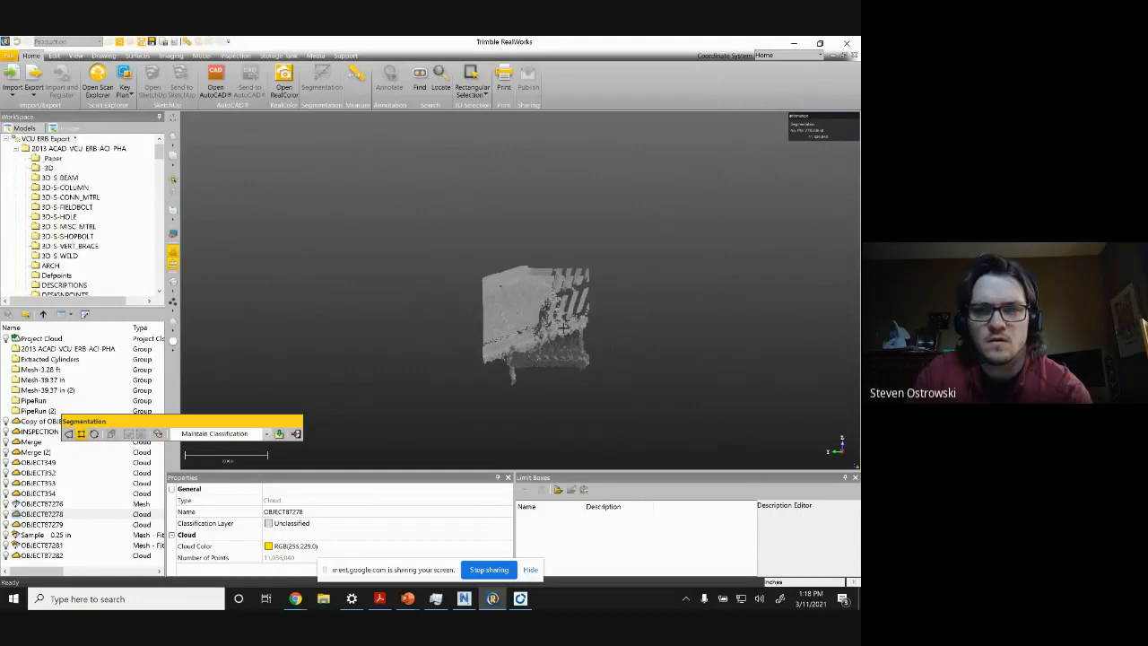
pyautogui.moveTo(485, 269); pyautogui.dragTo(610, 354)
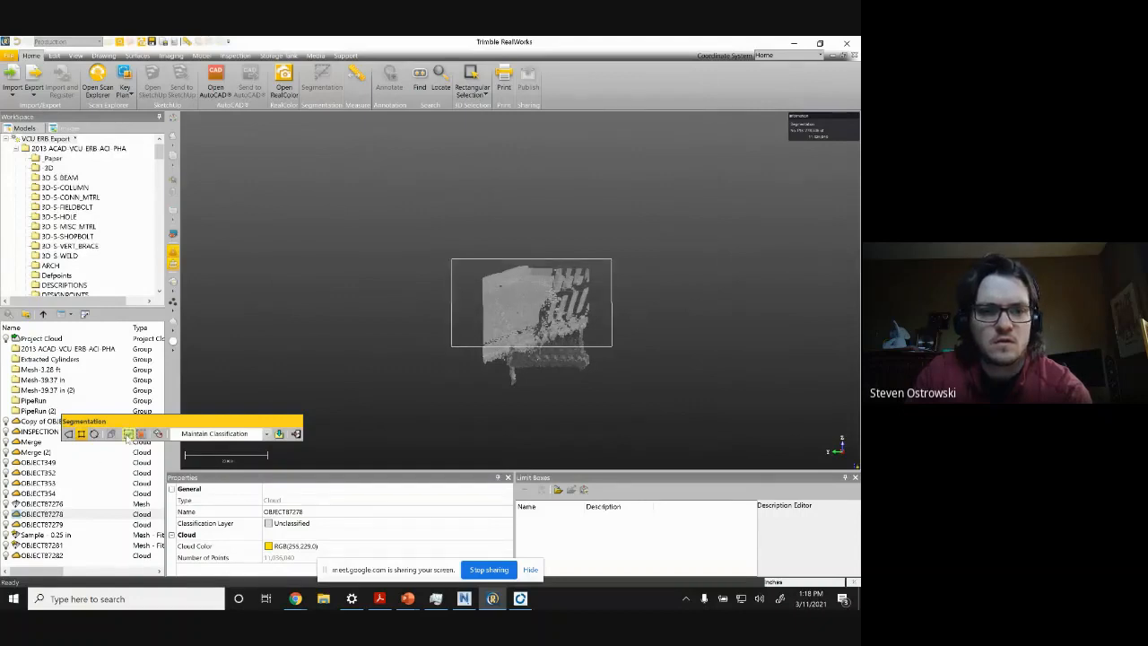